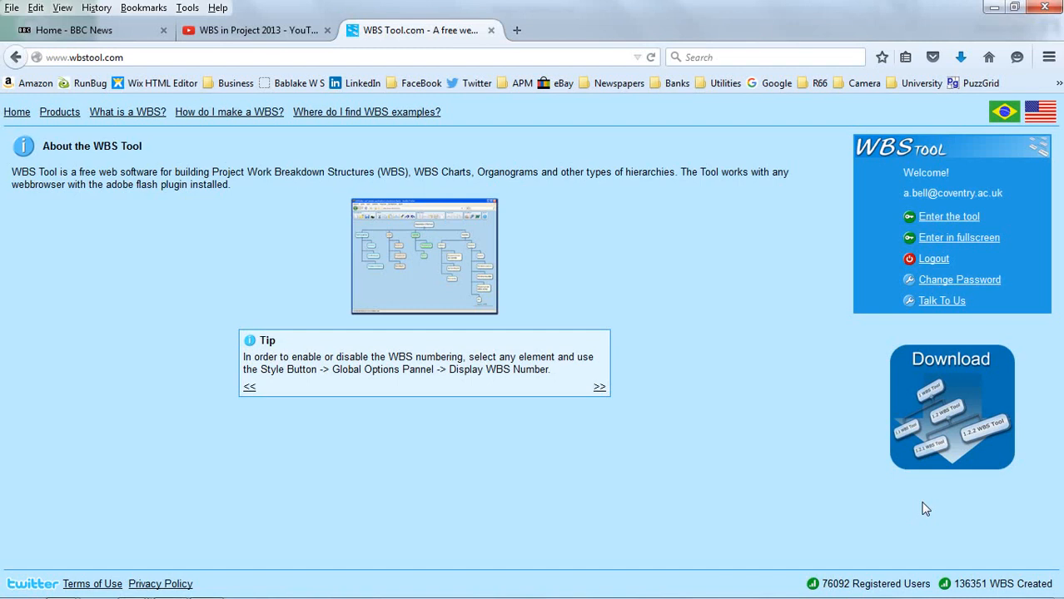
mouse_move(423, 296)
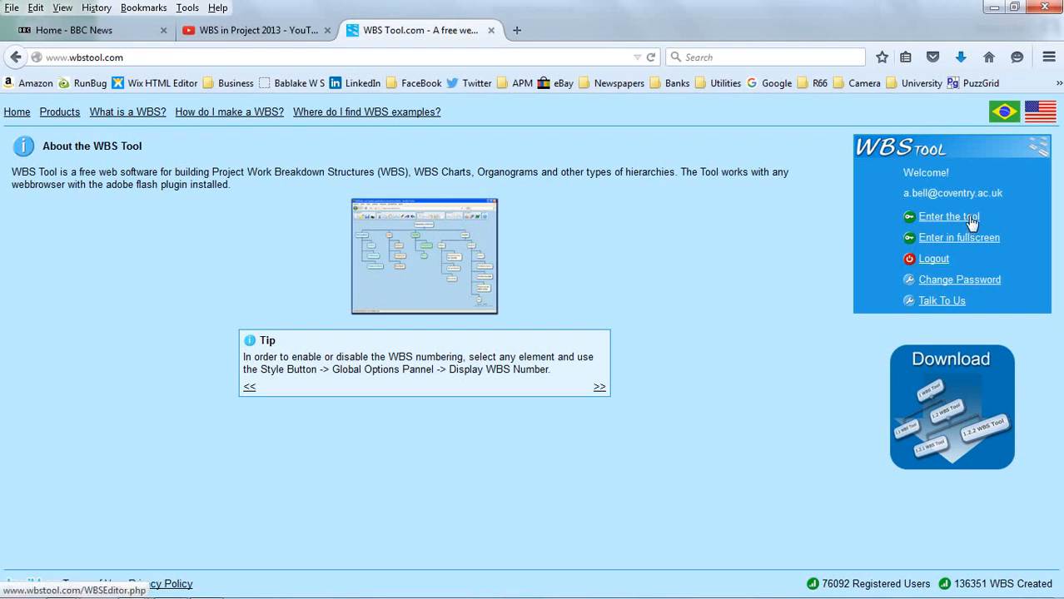
Enter the WBS Tool editor from the start page.
left_click(949, 217)
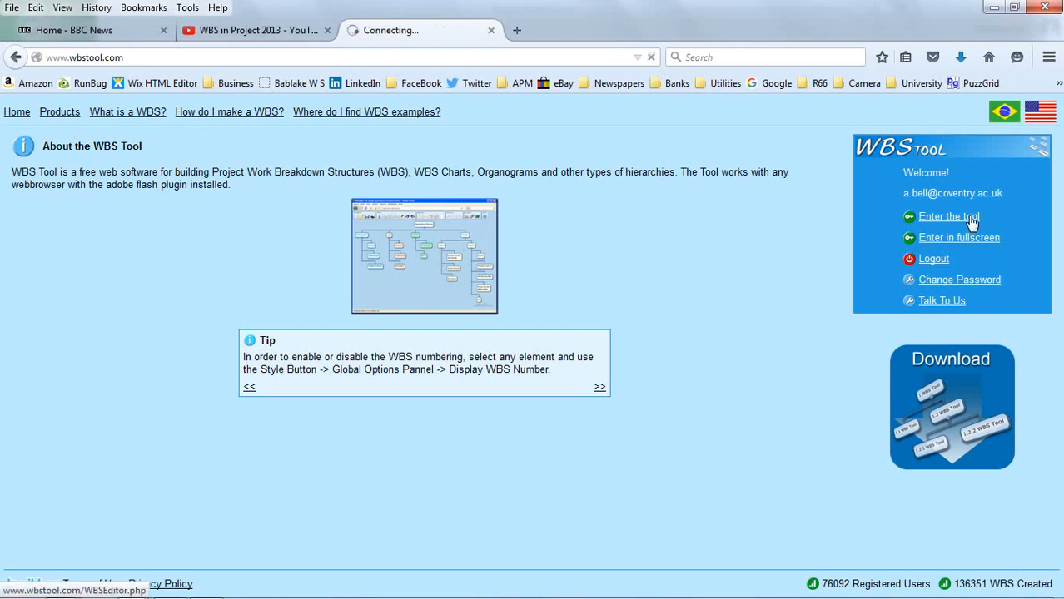
left_click(949, 216)
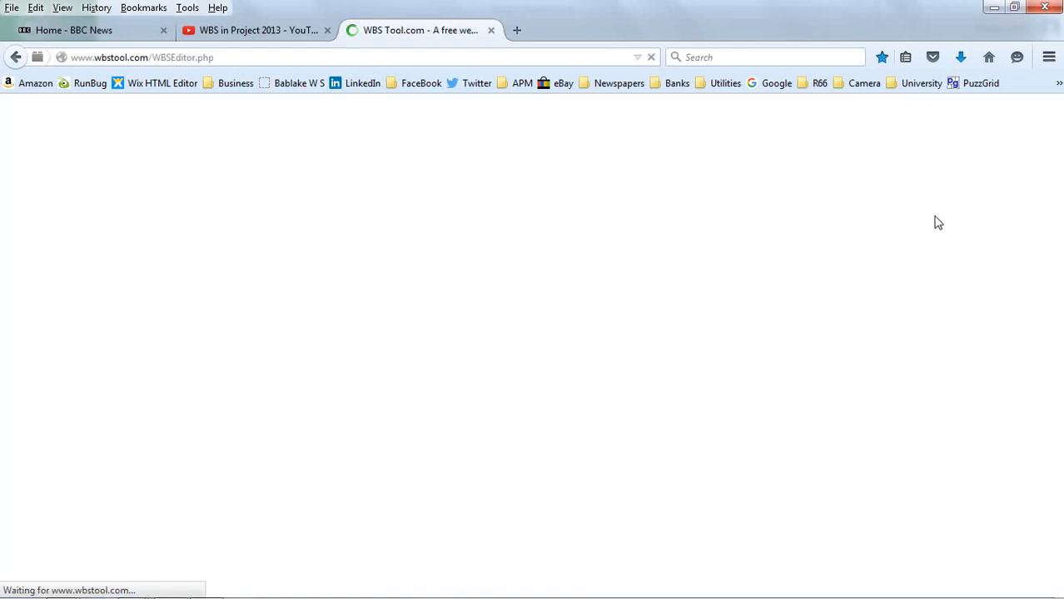
mouse_move(503, 301)
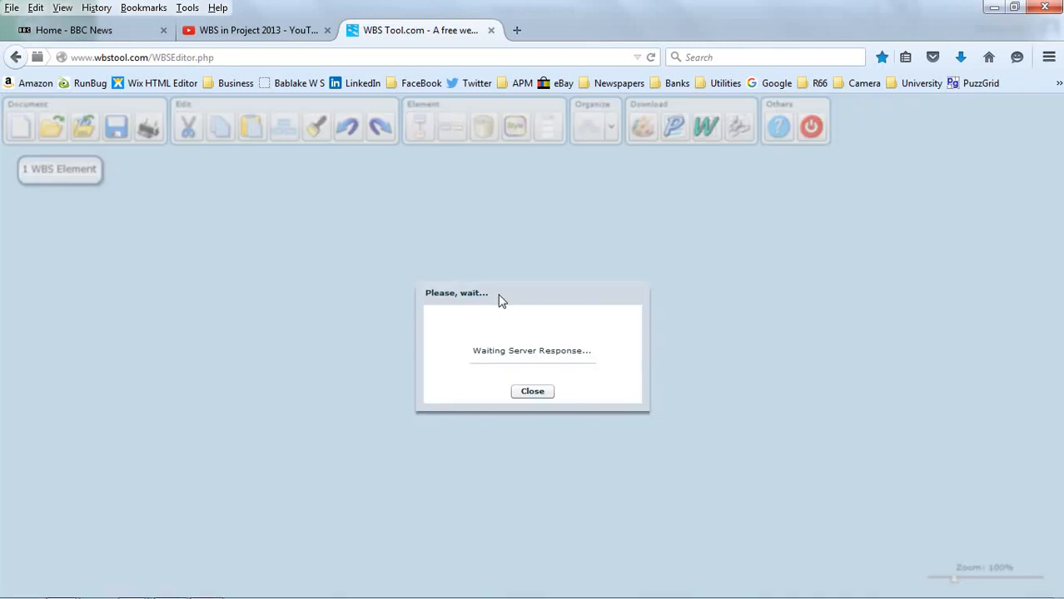
left_click(533, 391)
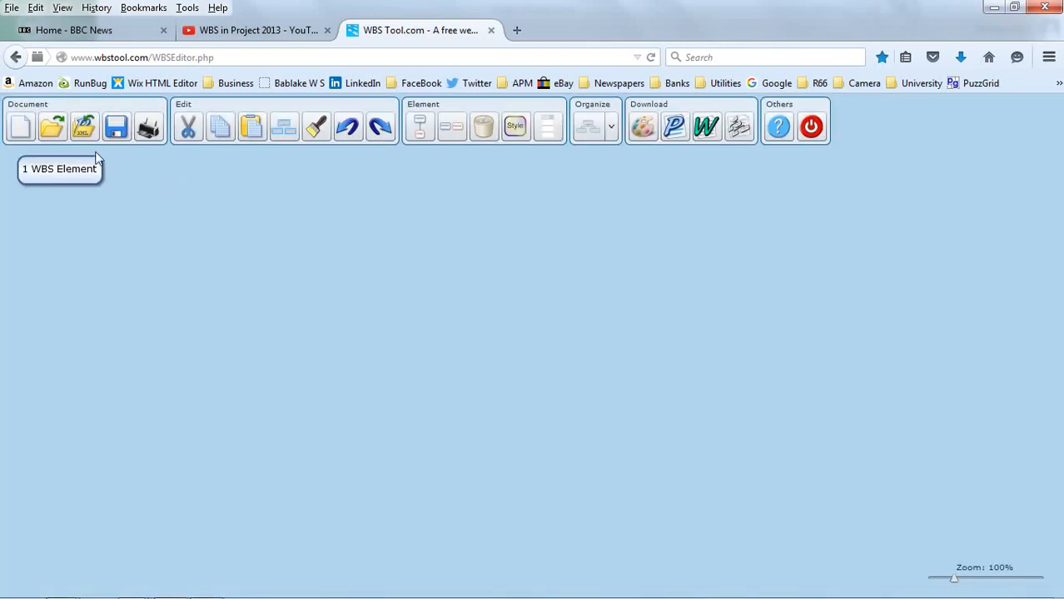
Open the saved 'New Hangar' document from the Private Documents folder.
left_click(51, 126)
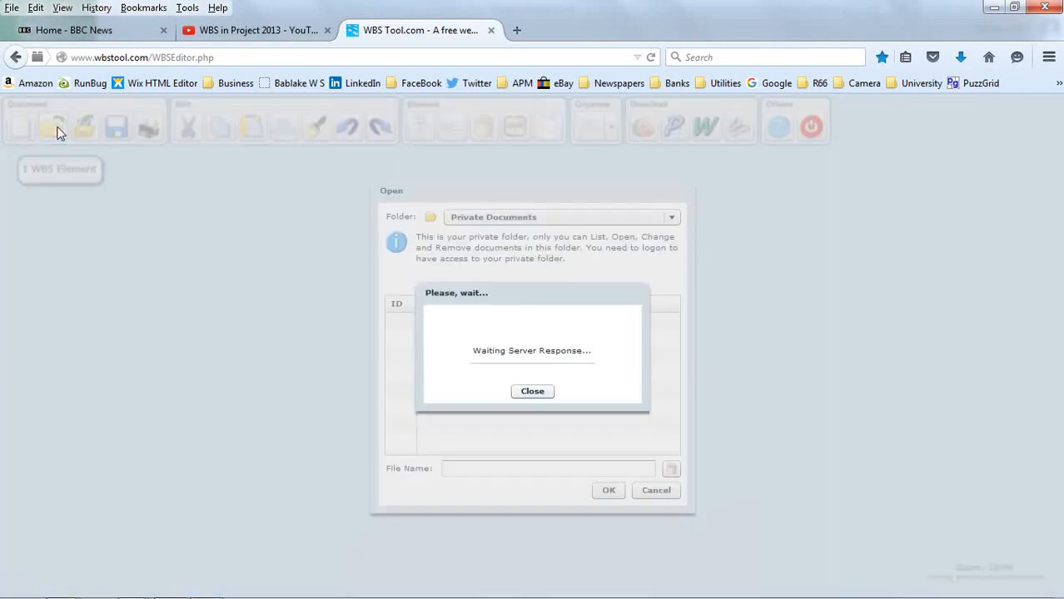
left_click(448, 338)
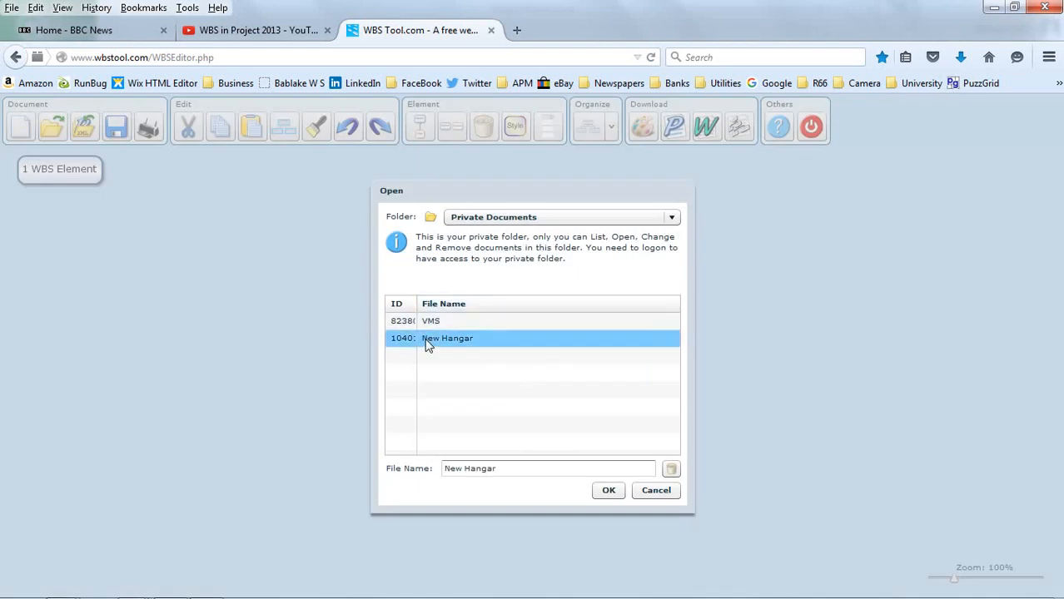
left_click(609, 489)
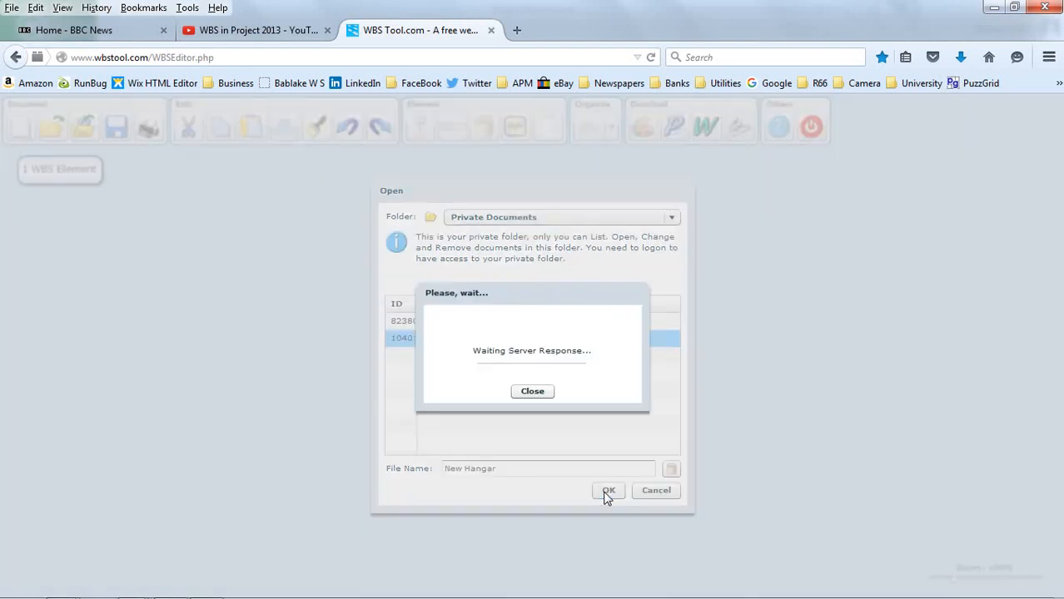
left_click(609, 490)
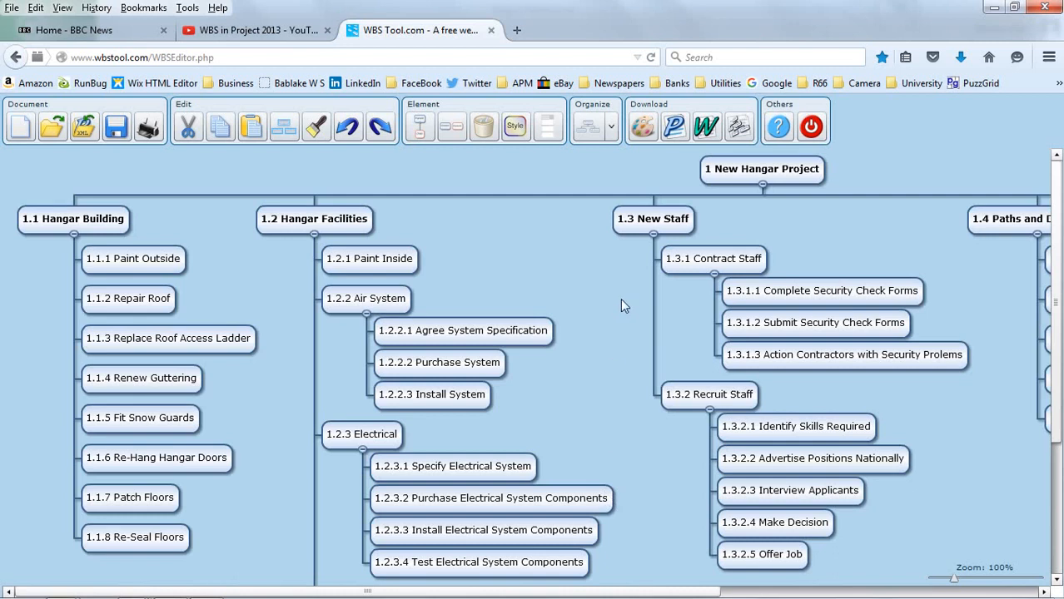
mouse_move(733, 193)
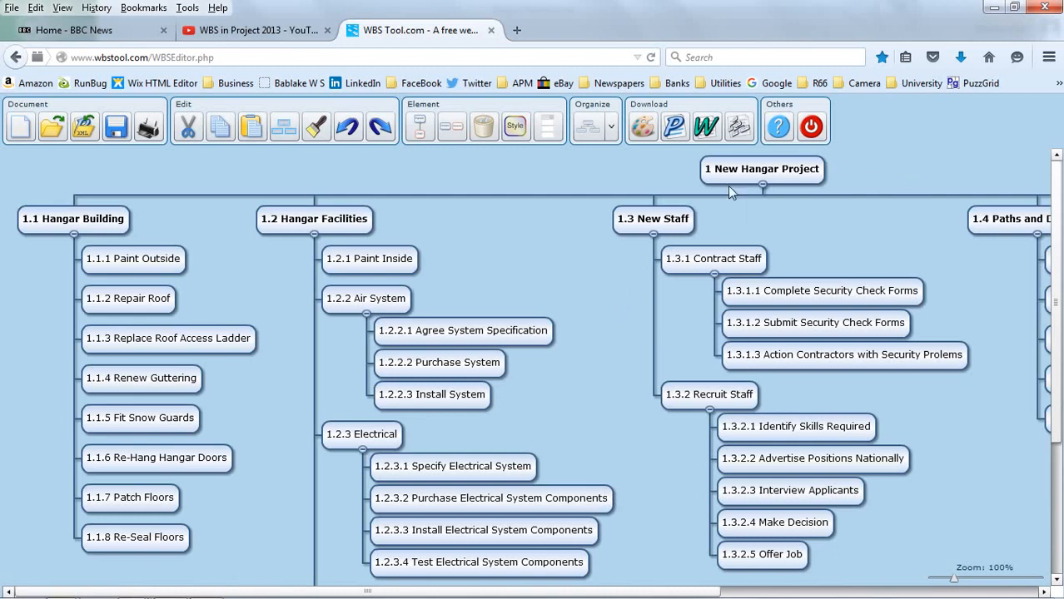
mouse_move(699, 169)
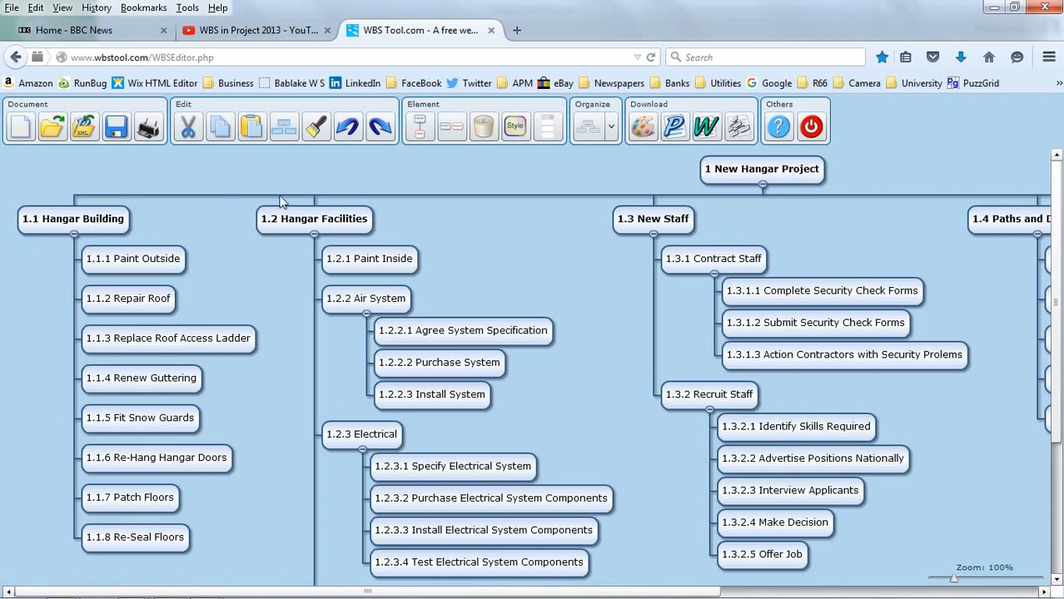
mouse_move(666, 229)
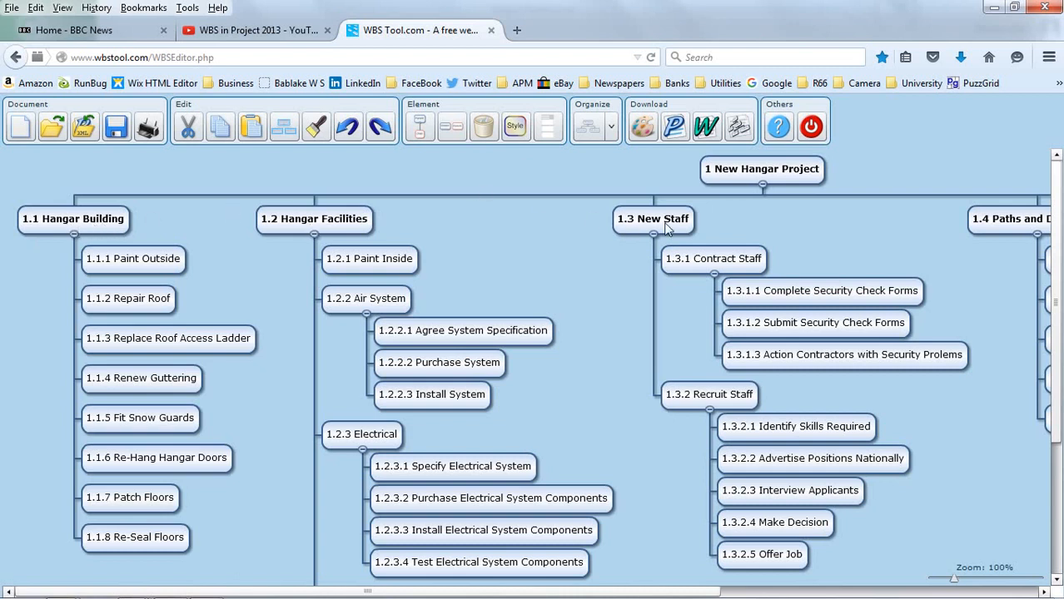
mouse_move(696, 590)
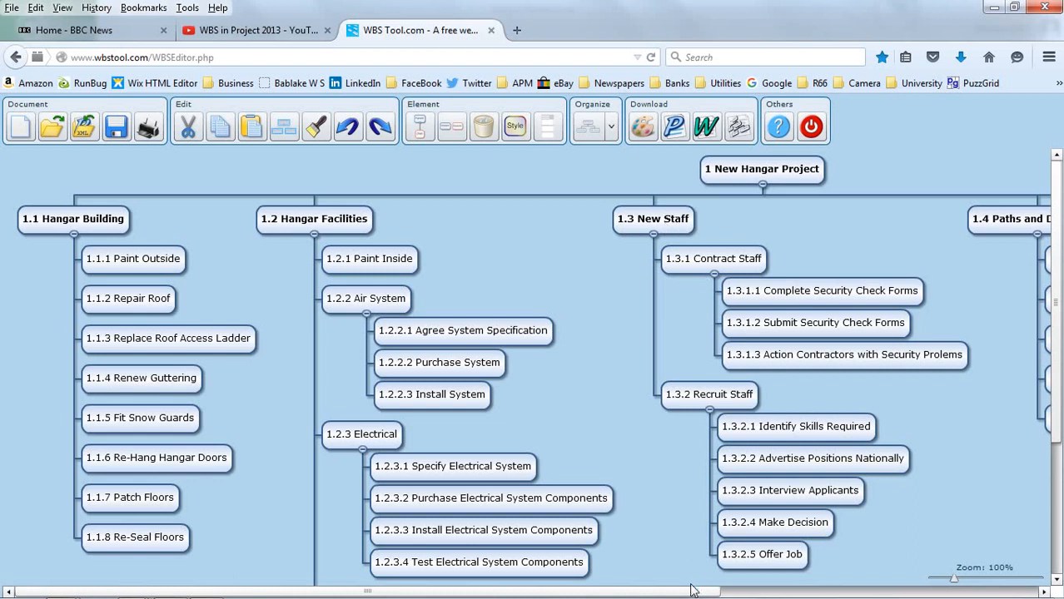
scroll("right", 3)
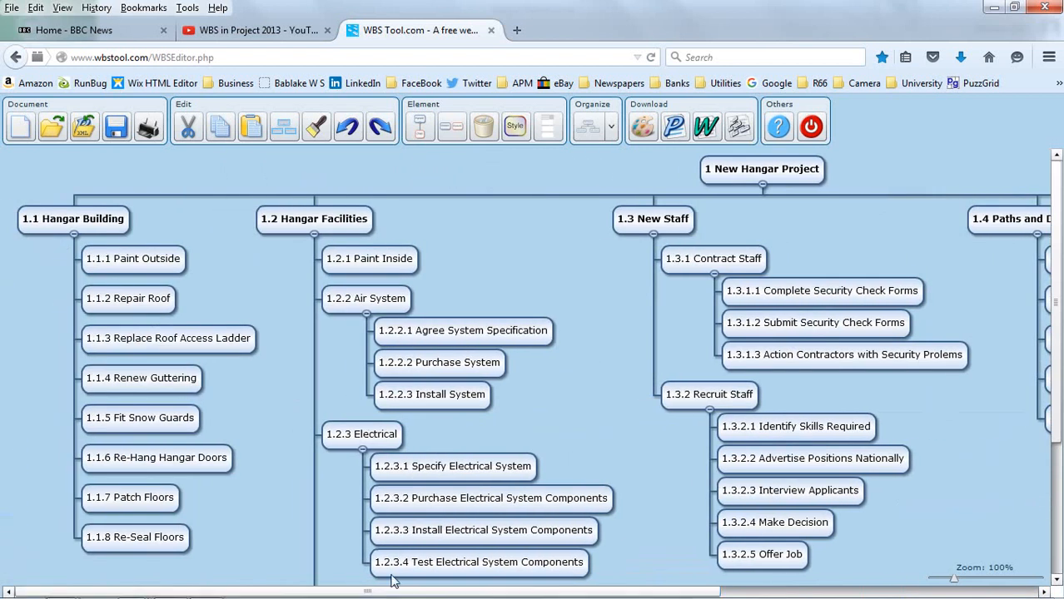
mouse_move(360, 399)
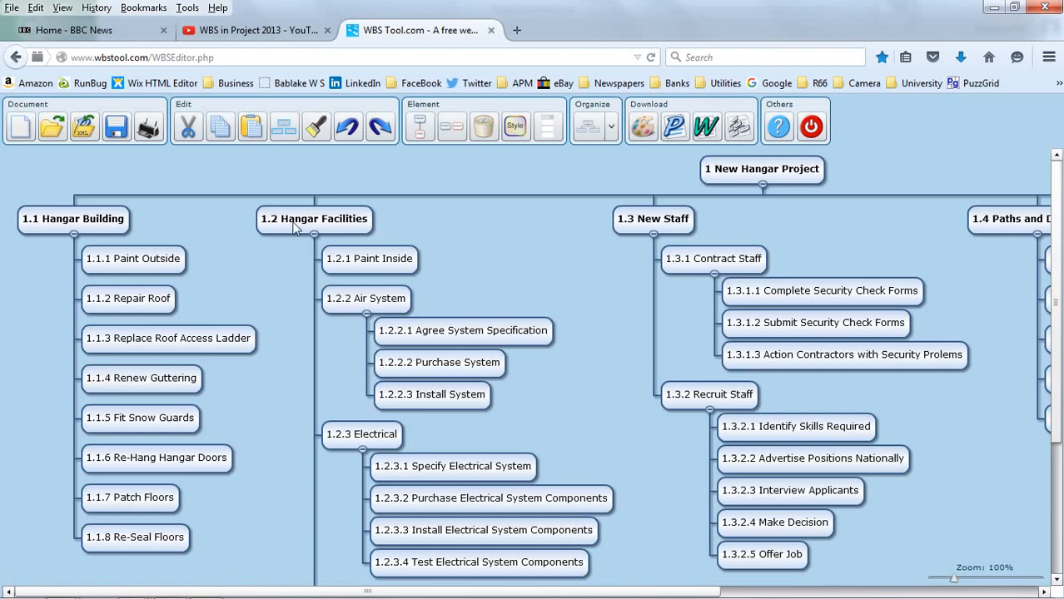
mouse_move(322, 230)
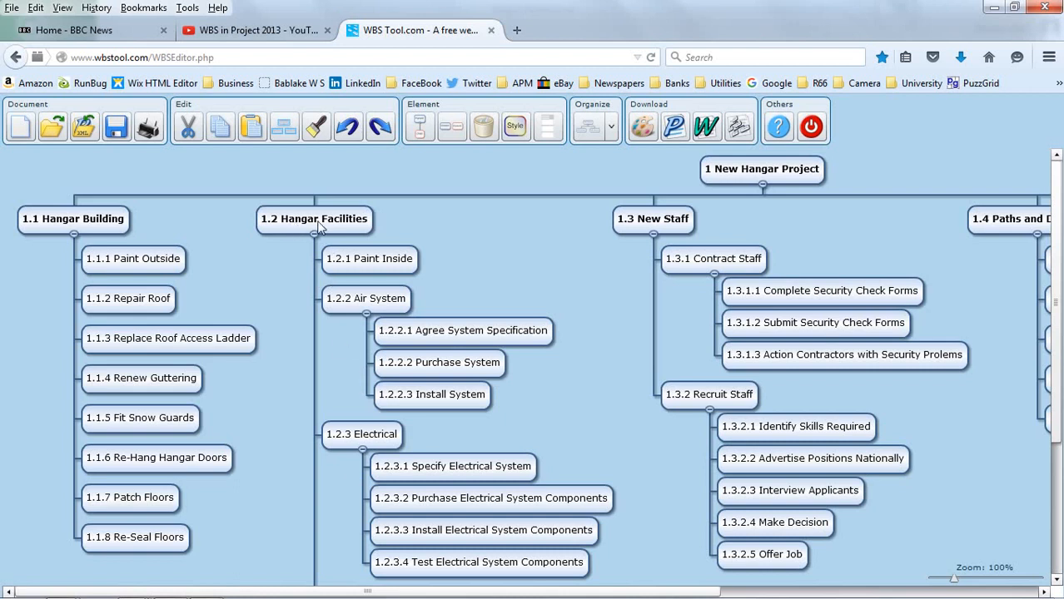
mouse_move(341, 253)
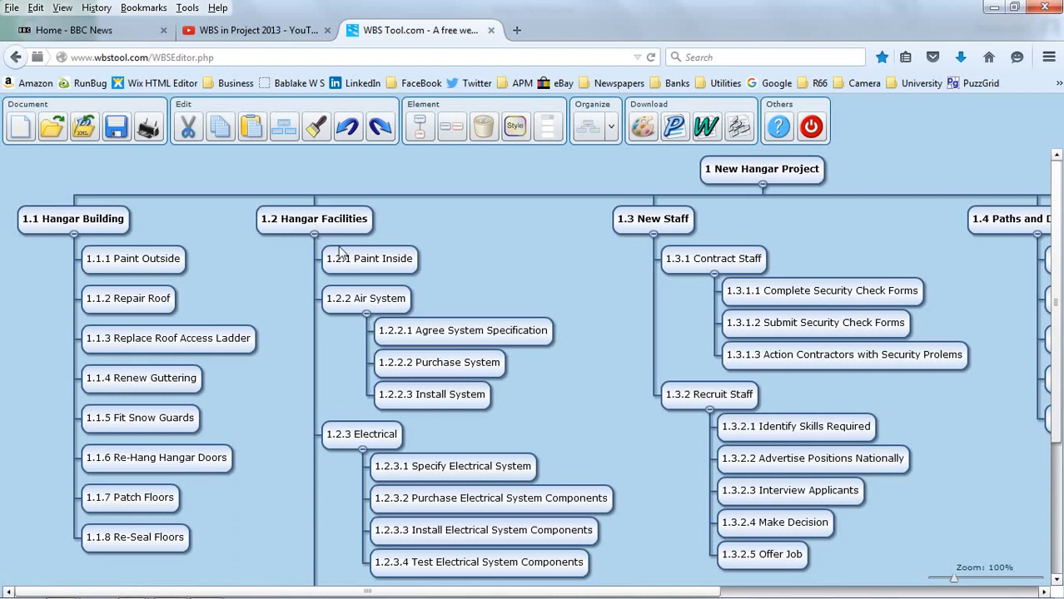
mouse_move(369, 301)
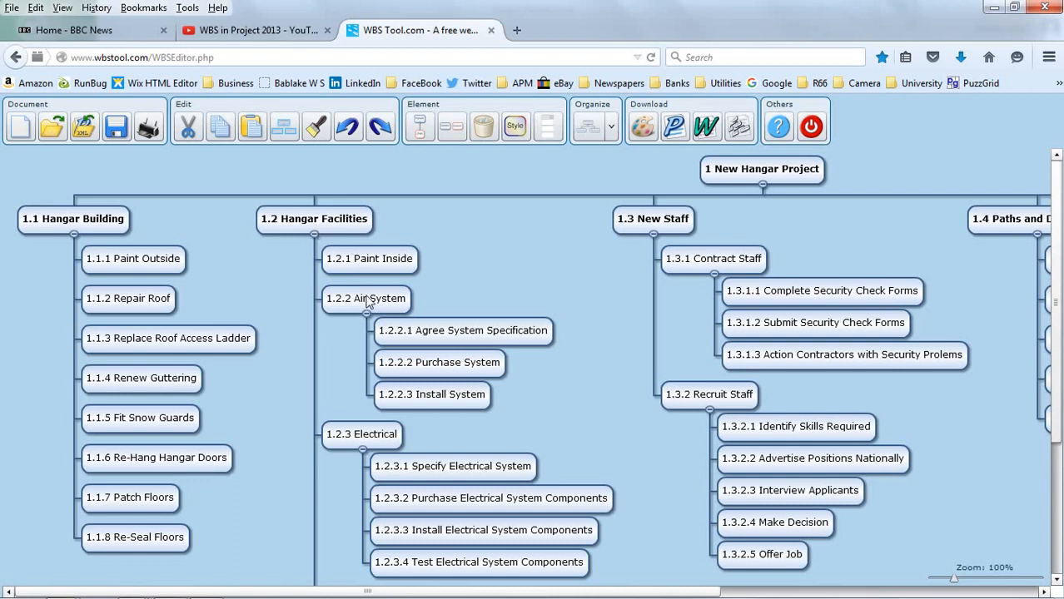
mouse_move(484, 256)
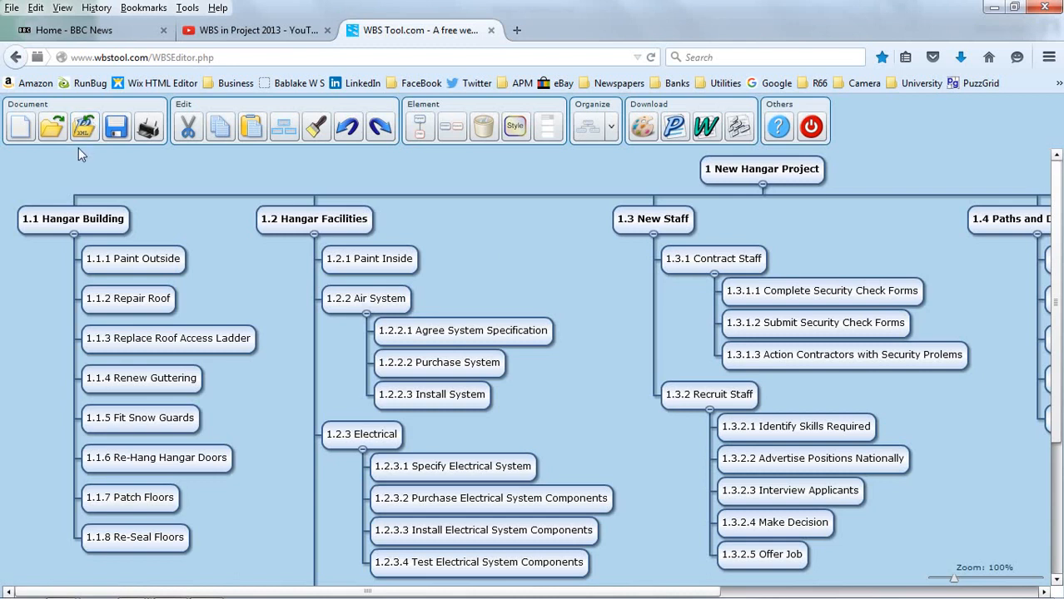
mouse_move(303, 102)
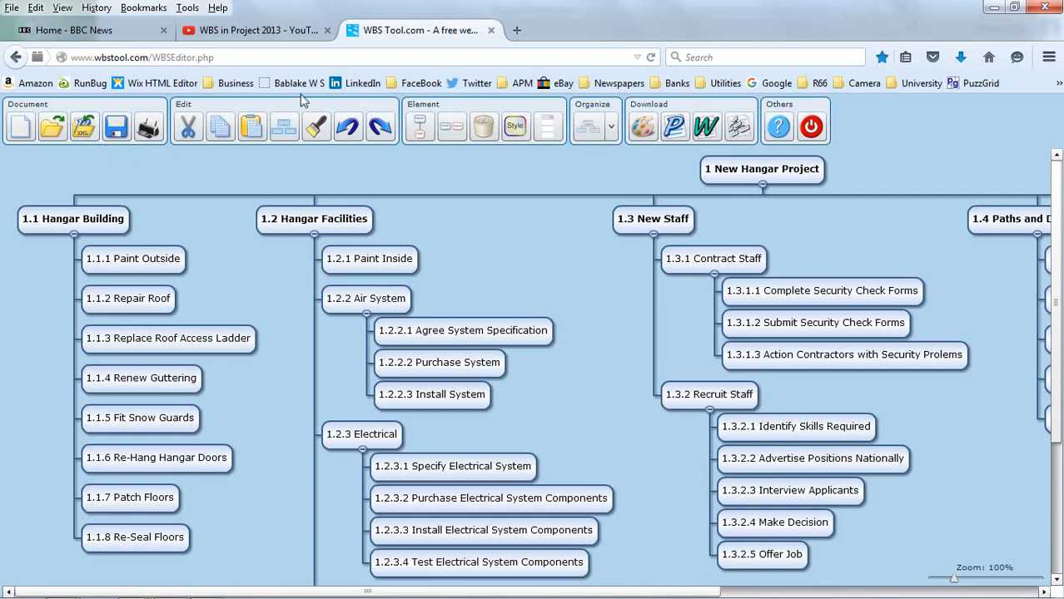
mouse_move(656, 153)
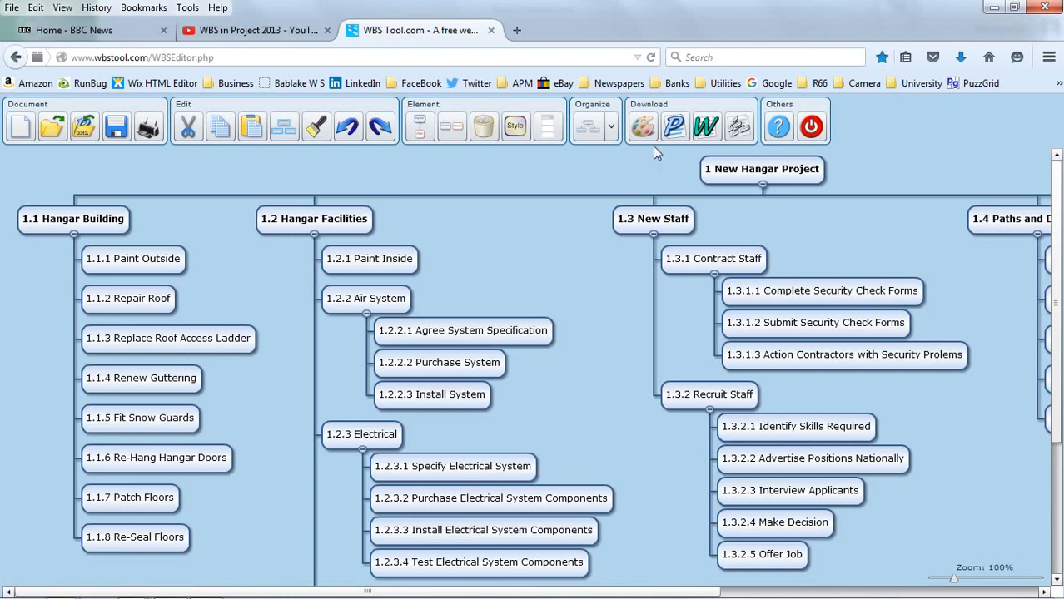
mouse_move(642, 126)
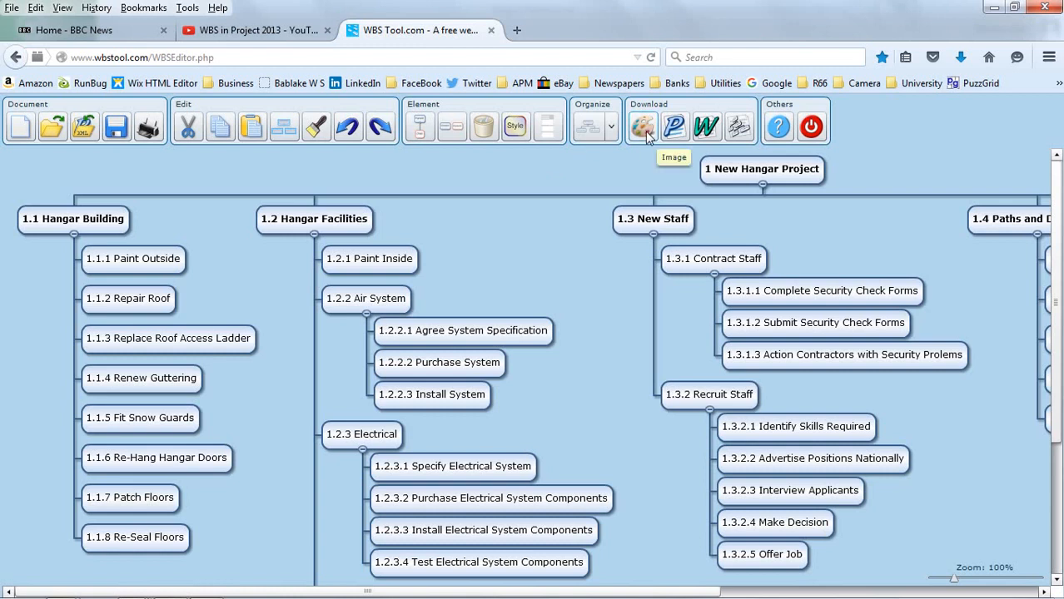
mouse_move(675, 127)
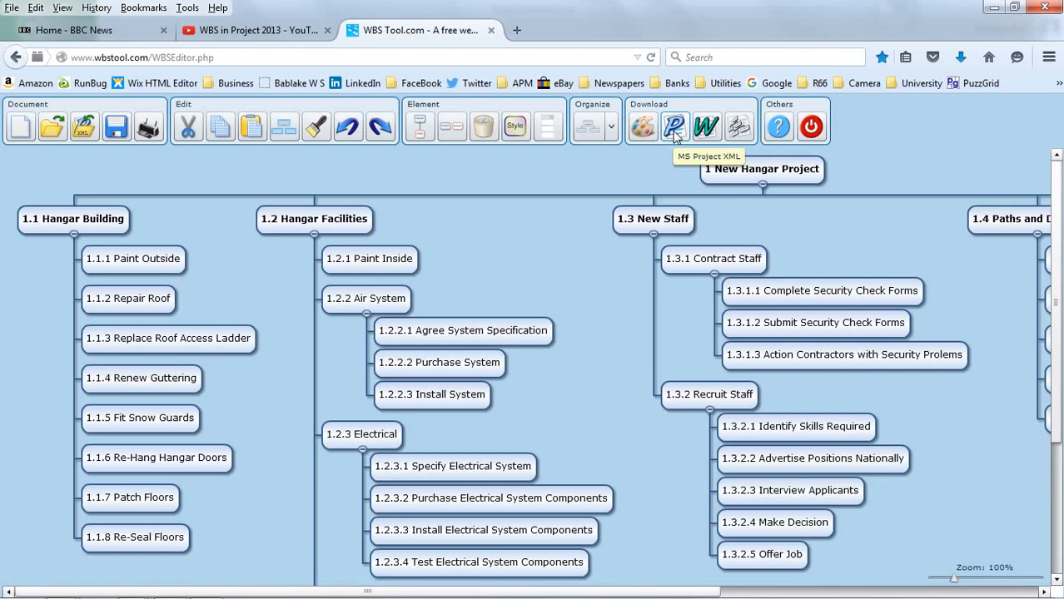
mouse_move(706, 126)
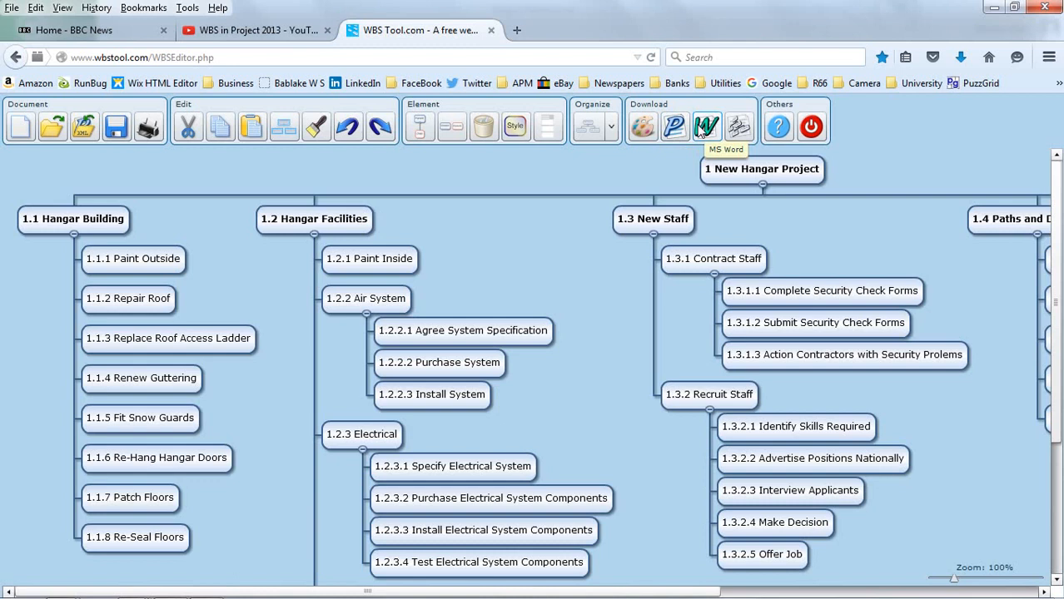
mouse_move(739, 126)
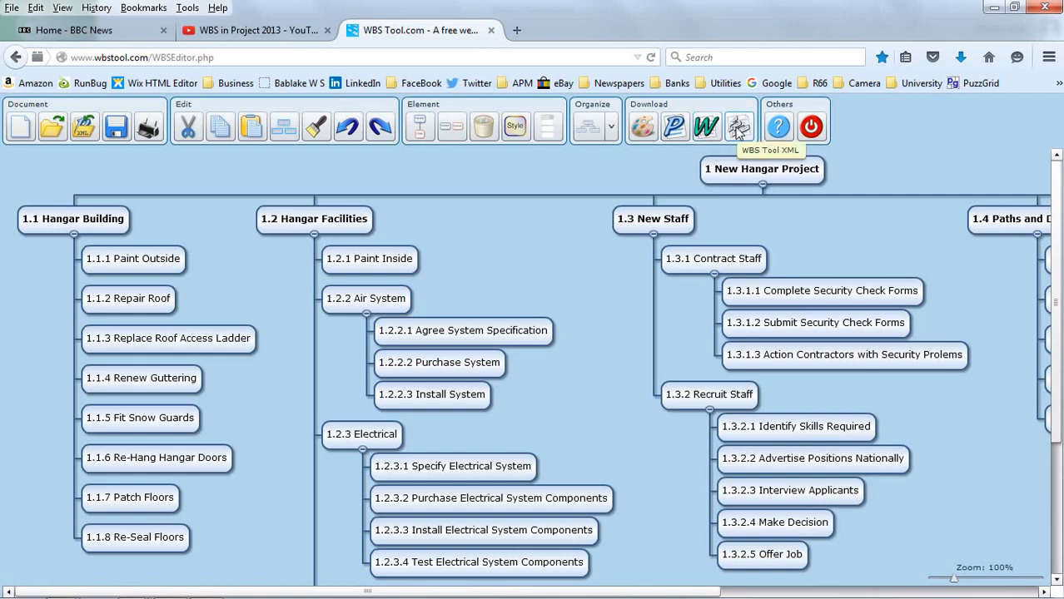
mouse_move(675, 126)
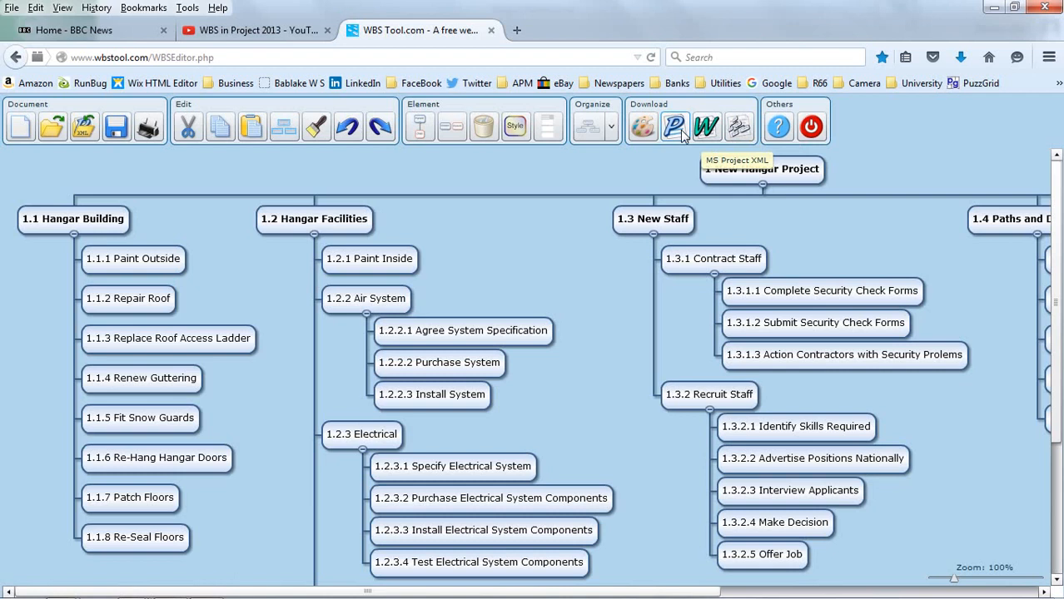
Start the MS Project XML export of the New Hangar Project WBS, reaching the download prompt.
left_click(674, 127)
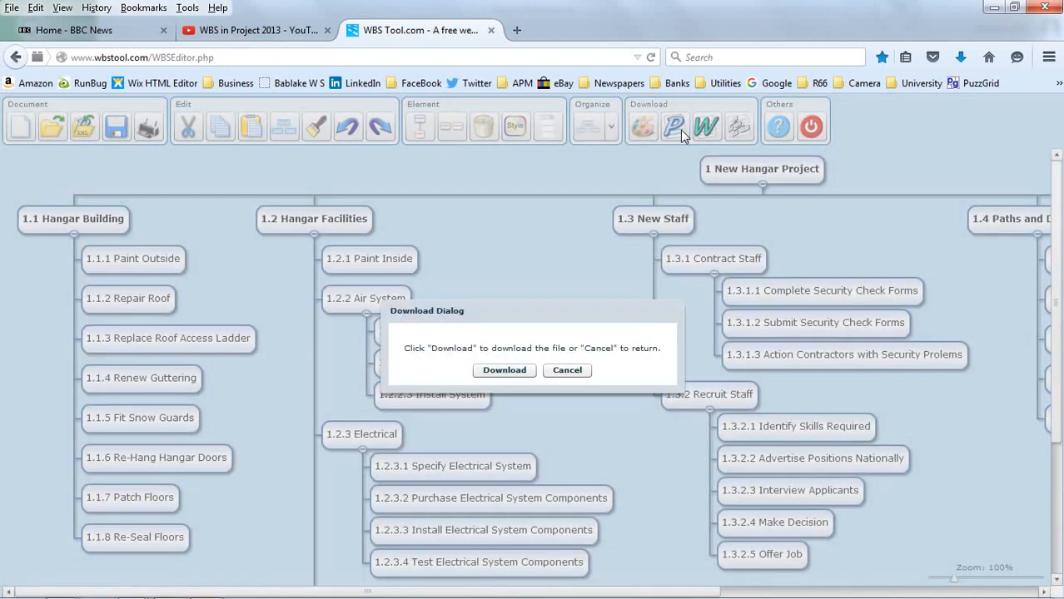
mouse_move(648, 170)
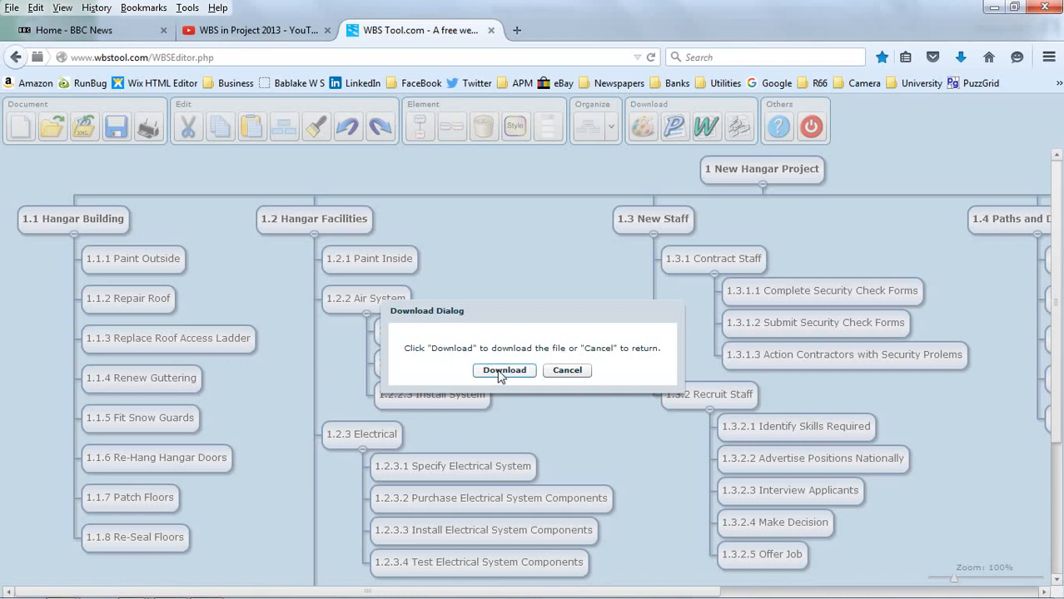
Save the export as 'New Hangar(Project)' XML on the Desktop and dismiss the download prompt.
left_click(503, 369)
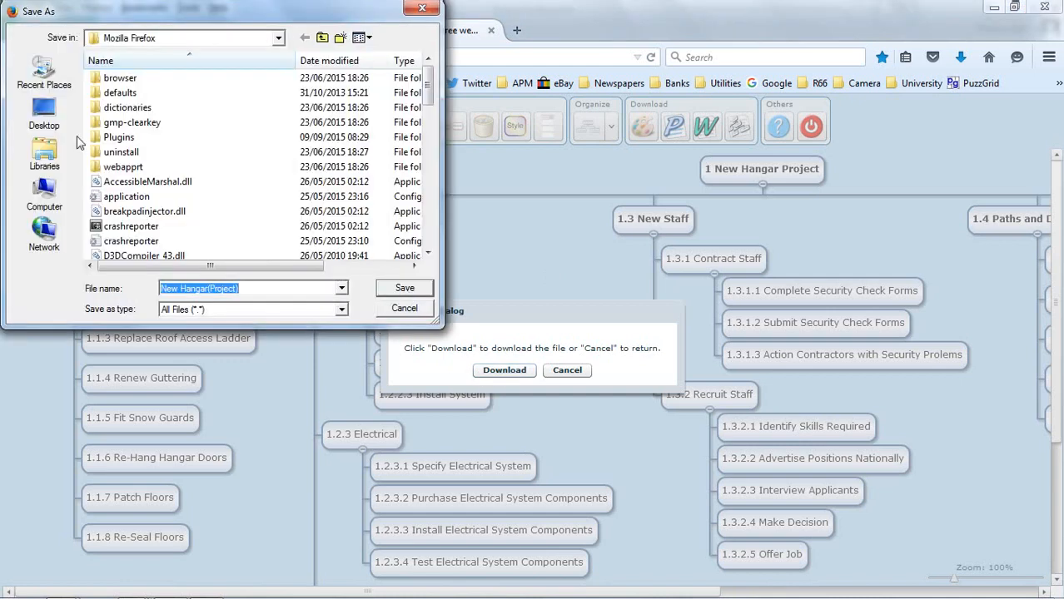
left_click(44, 114)
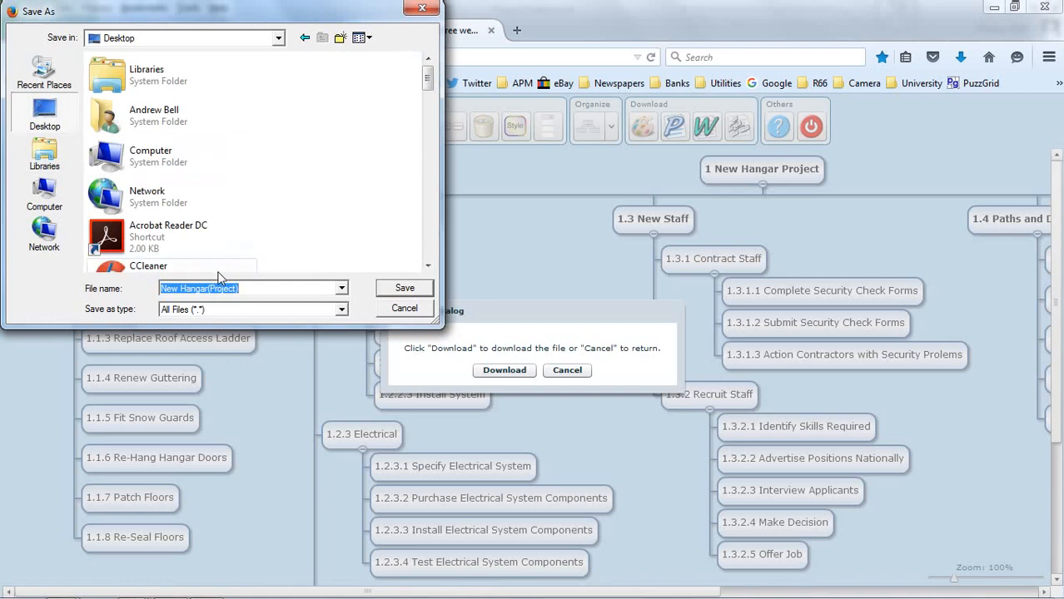
left_click(246, 308)
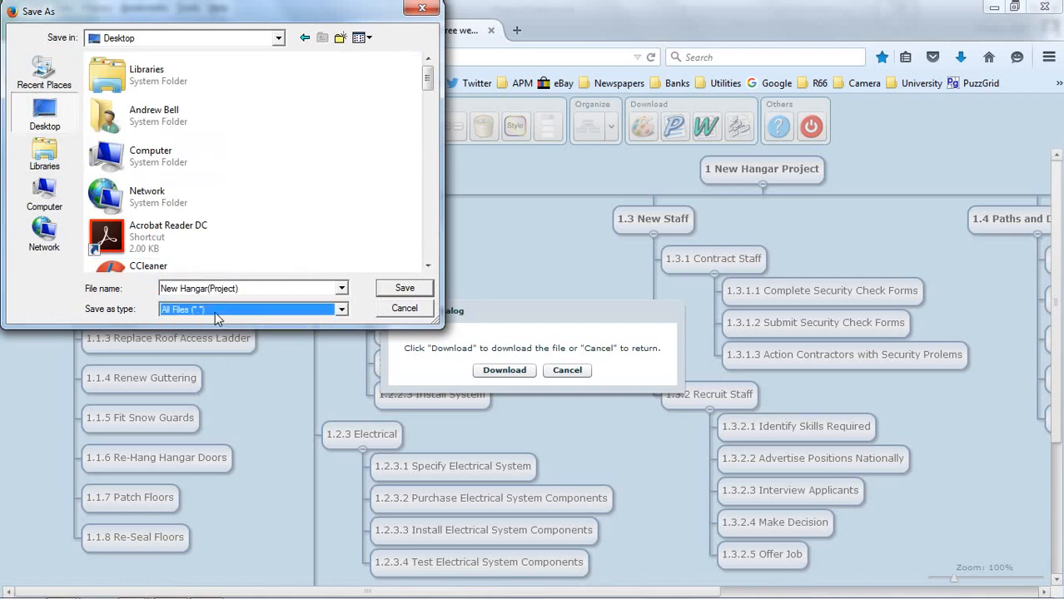
left_click(403, 308)
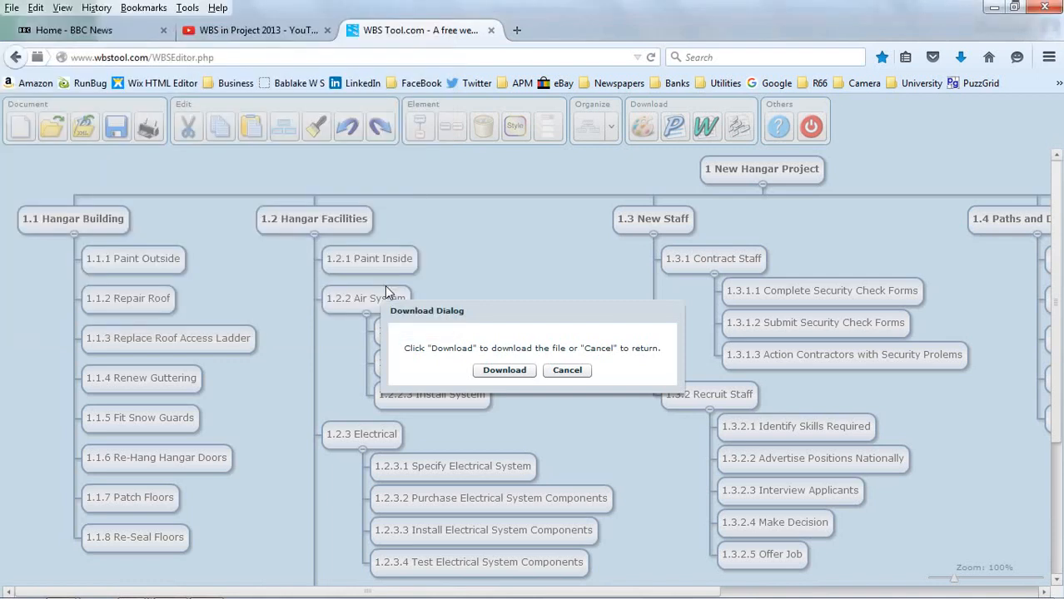
left_click(566, 369)
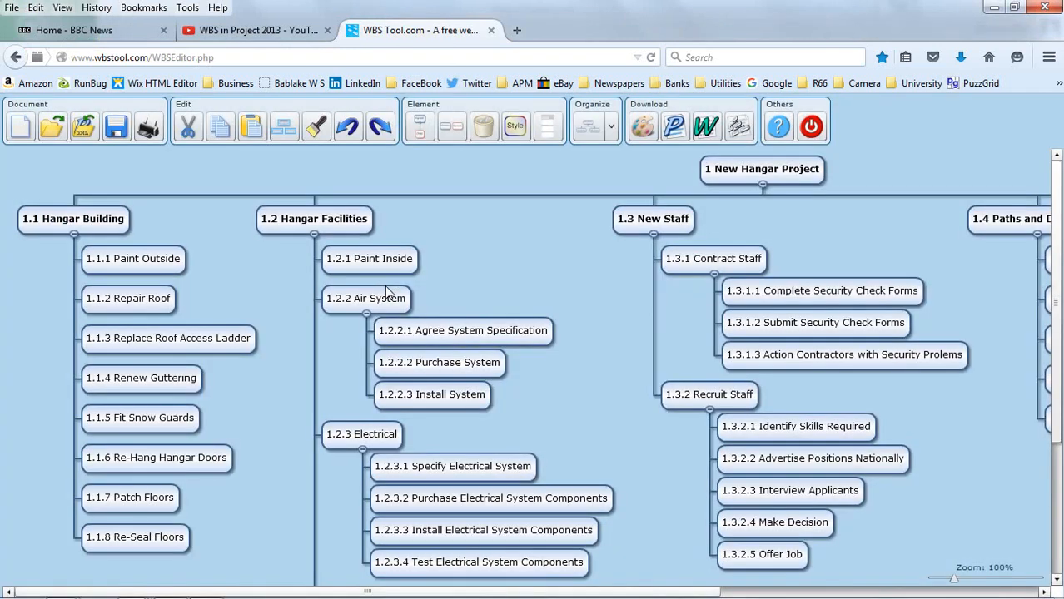
mouse_move(286, 536)
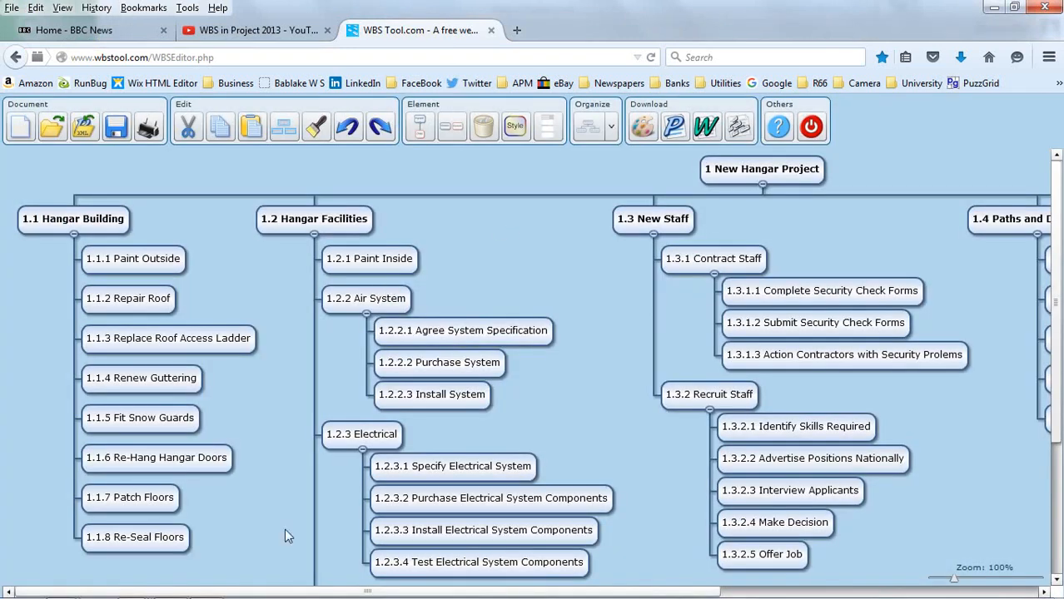
Create a blank project in Microsoft Project and return to the File page.
left_click(168, 588)
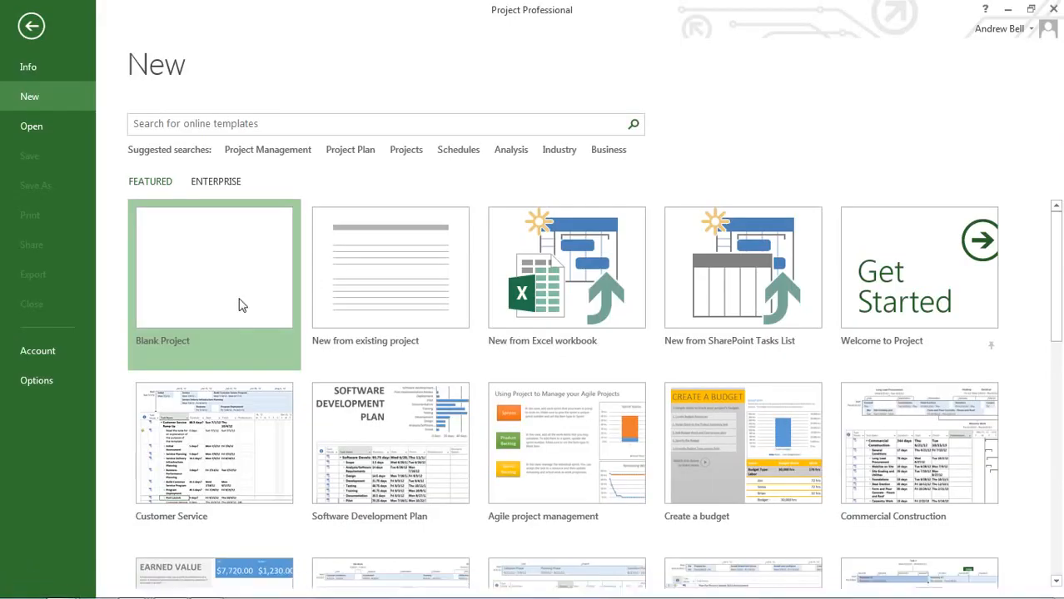
left_click(213, 283)
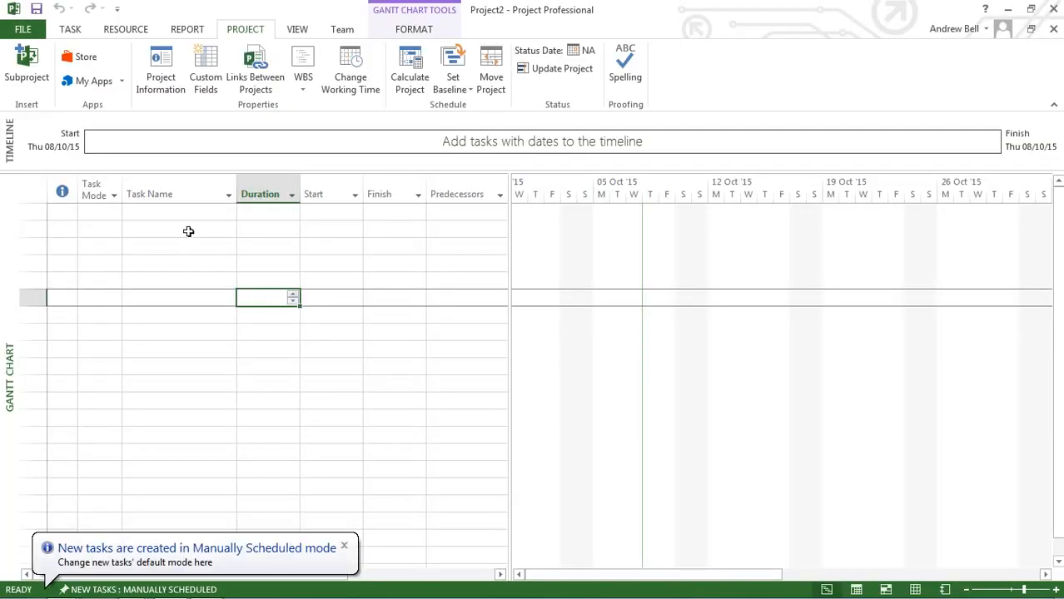
left_click(180, 211)
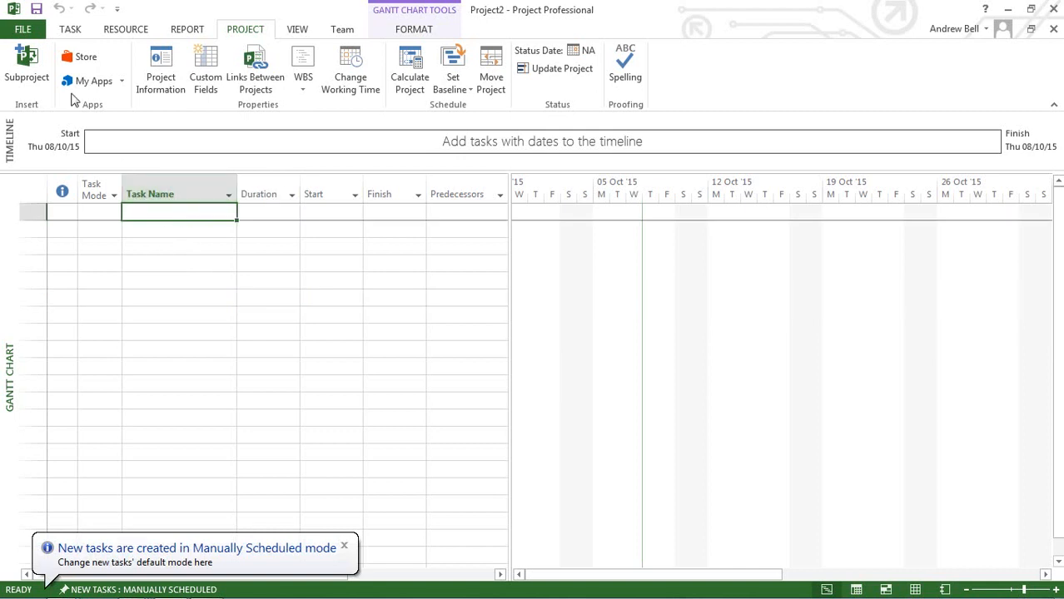
left_click(23, 30)
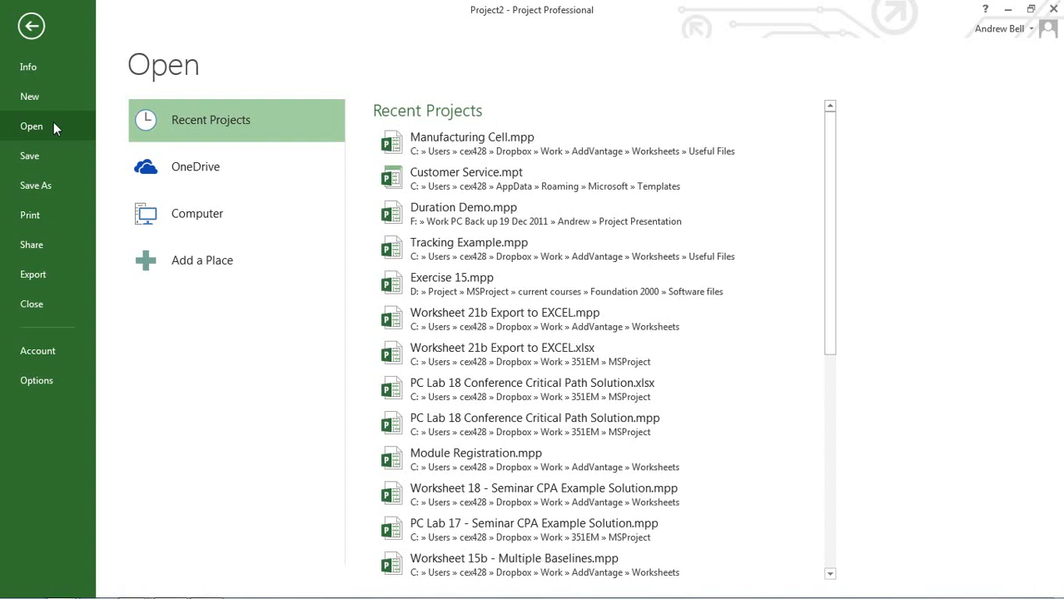
Import 'New Hangar(Project)' XML from the Desktop as a new project via Open with XML Format type.
left_click(198, 213)
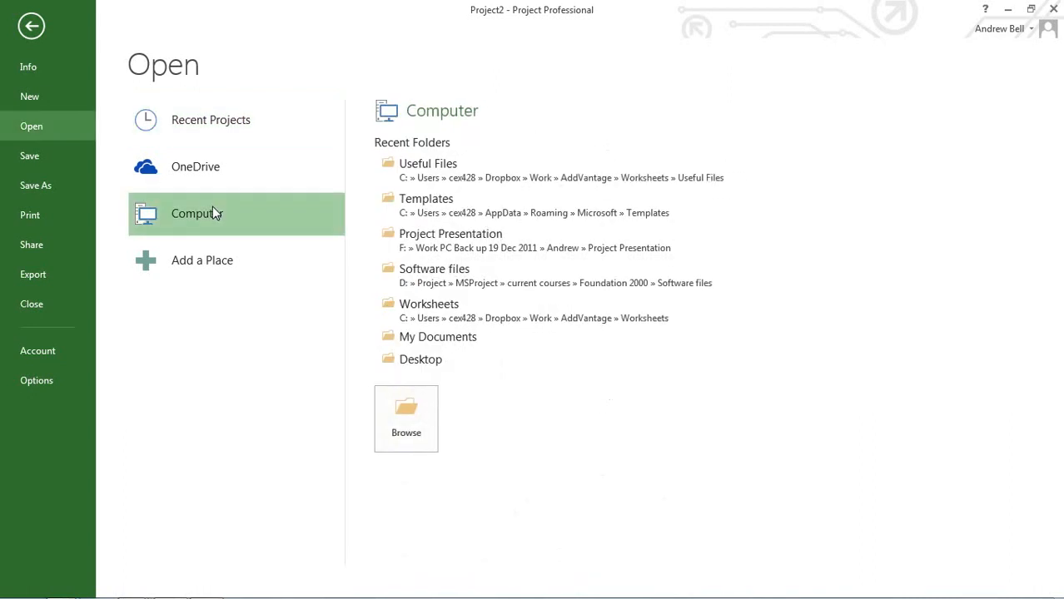
mouse_move(420, 359)
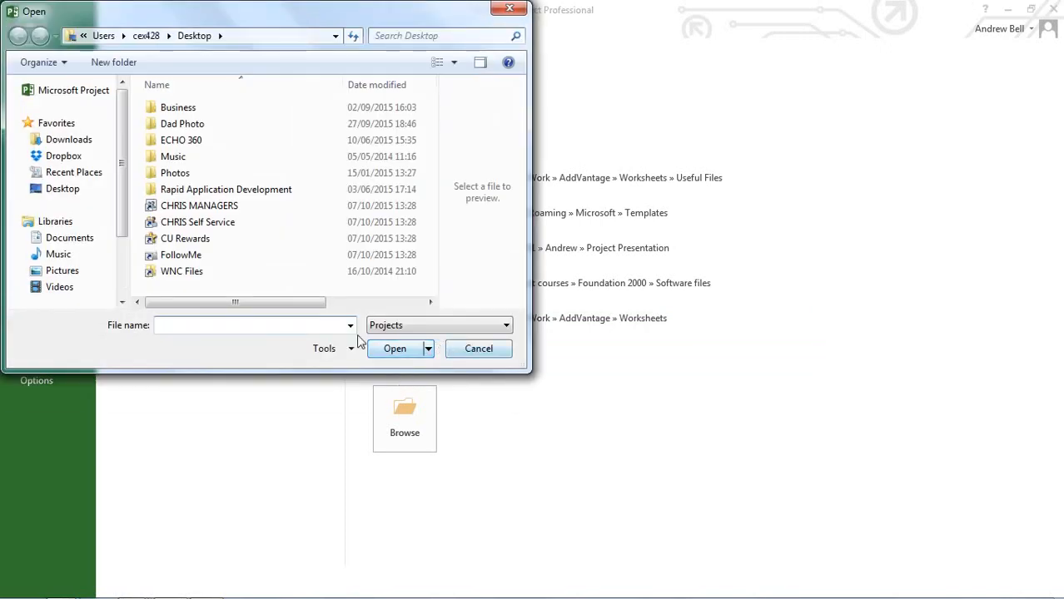
left_click(349, 325)
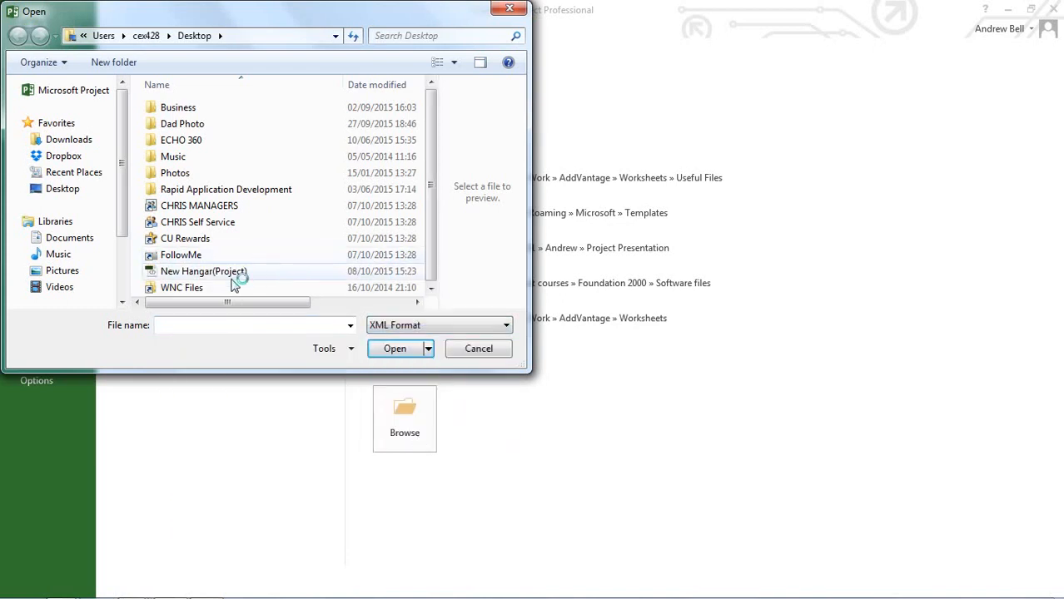
left_click(203, 271)
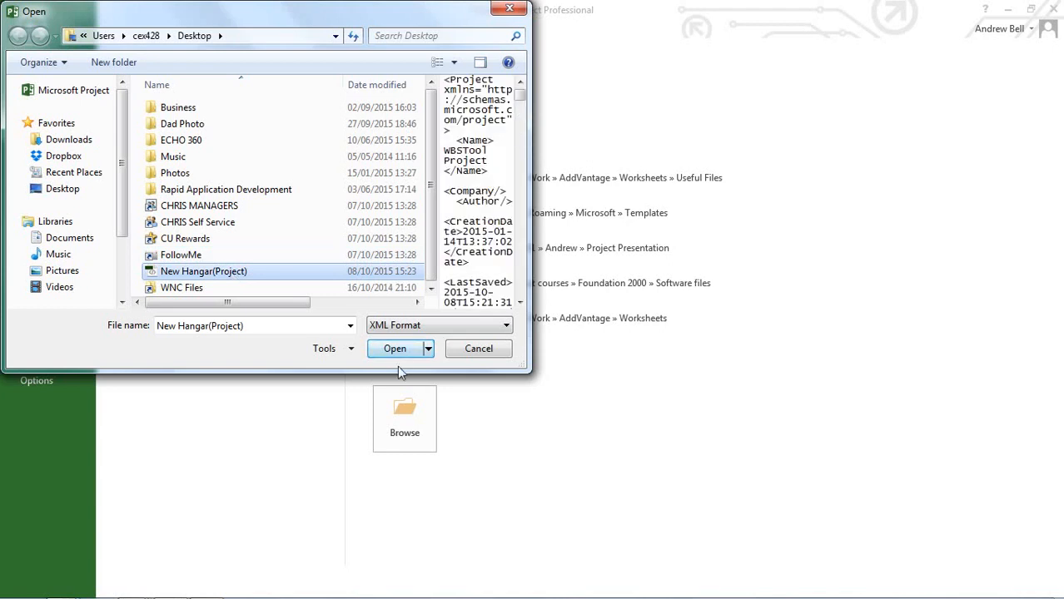
left_click(395, 348)
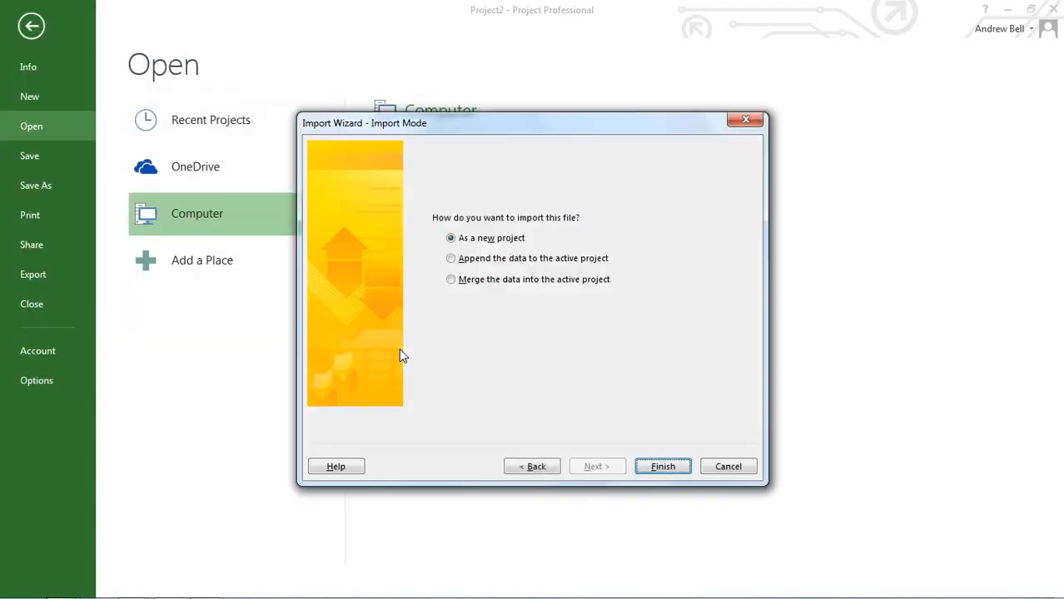
mouse_move(489, 239)
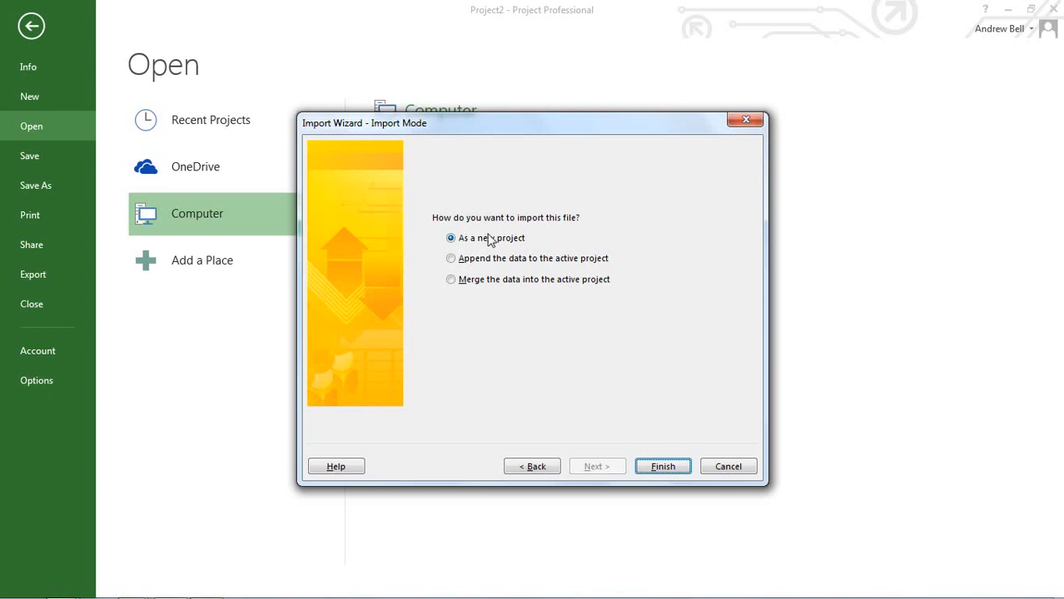
left_click(662, 466)
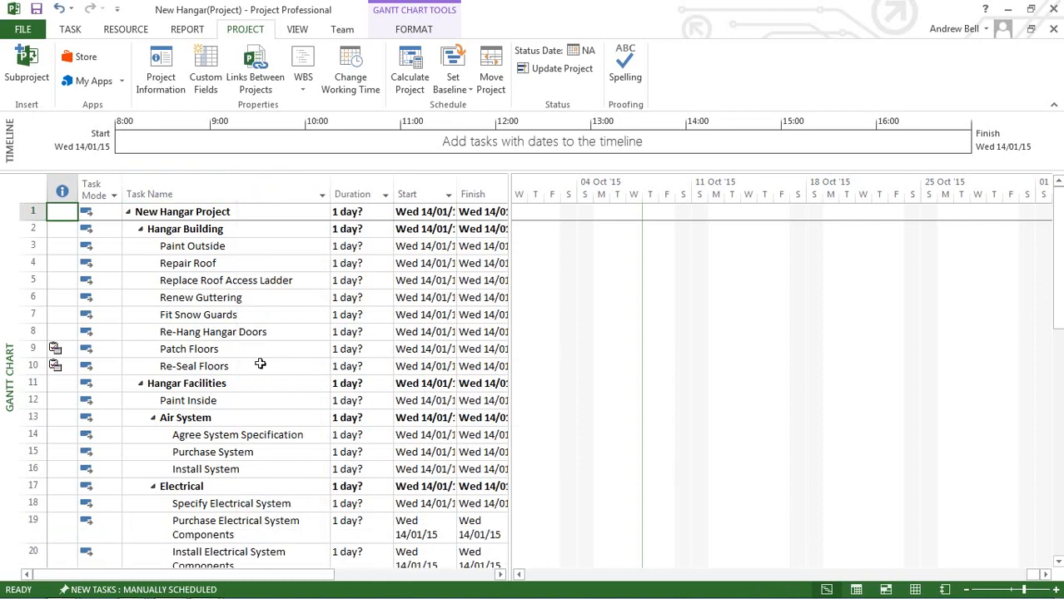
mouse_move(463, 404)
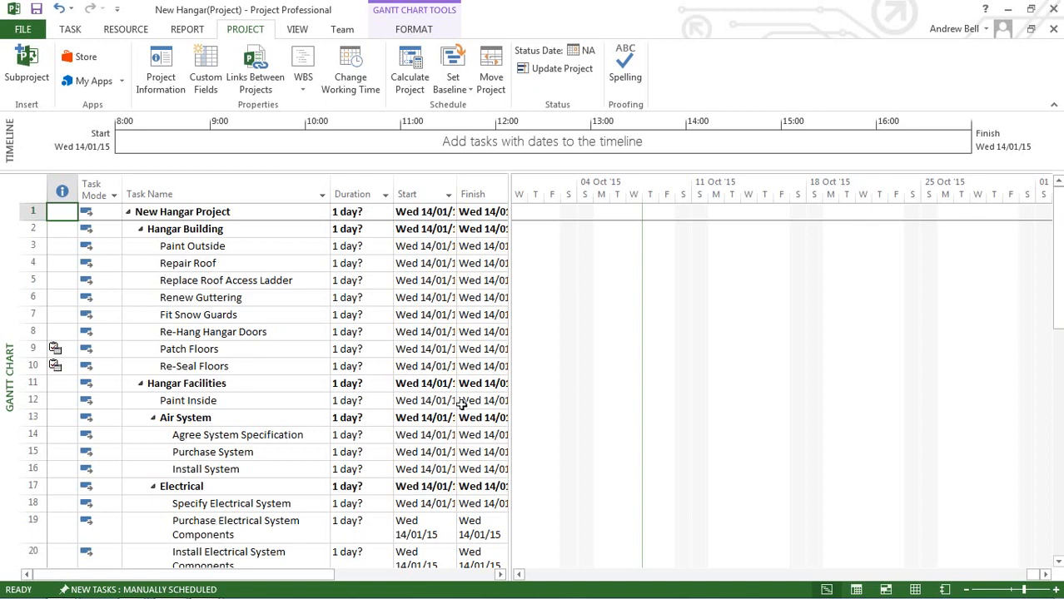
scroll("down", 3)
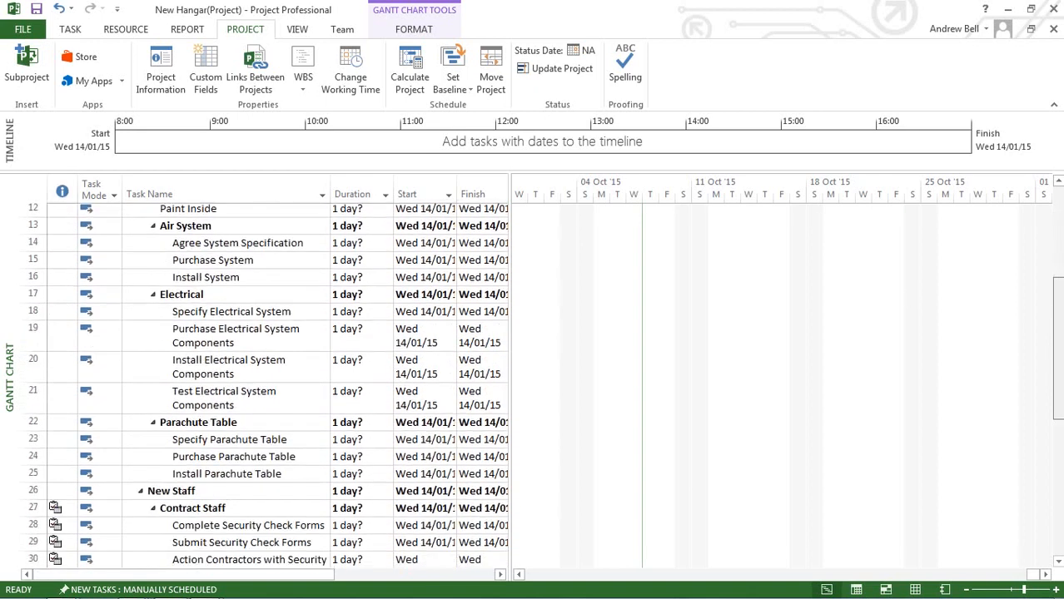
scroll("down", 3)
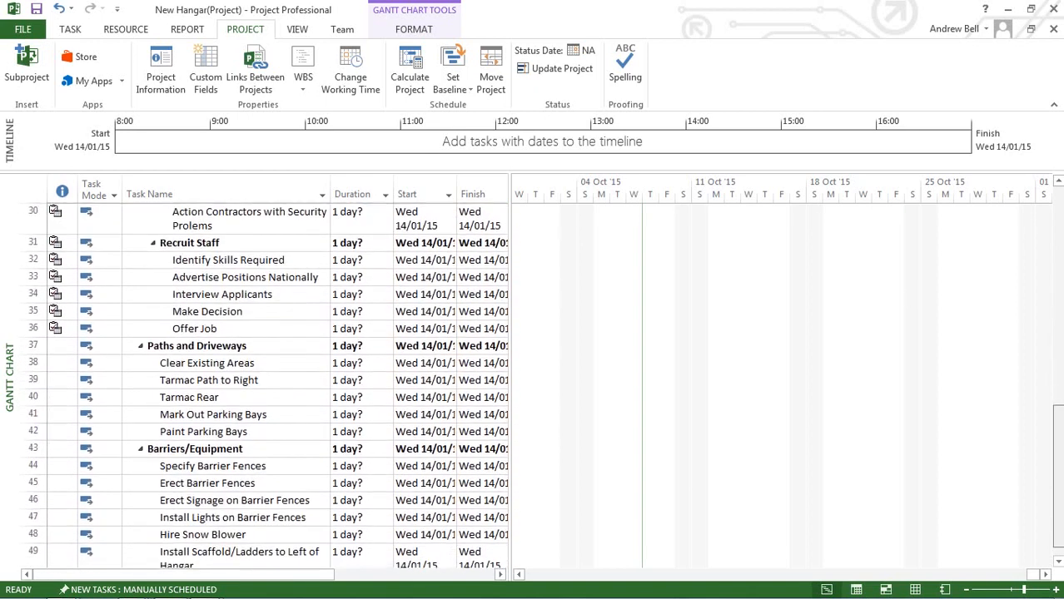
scroll("up", 3)
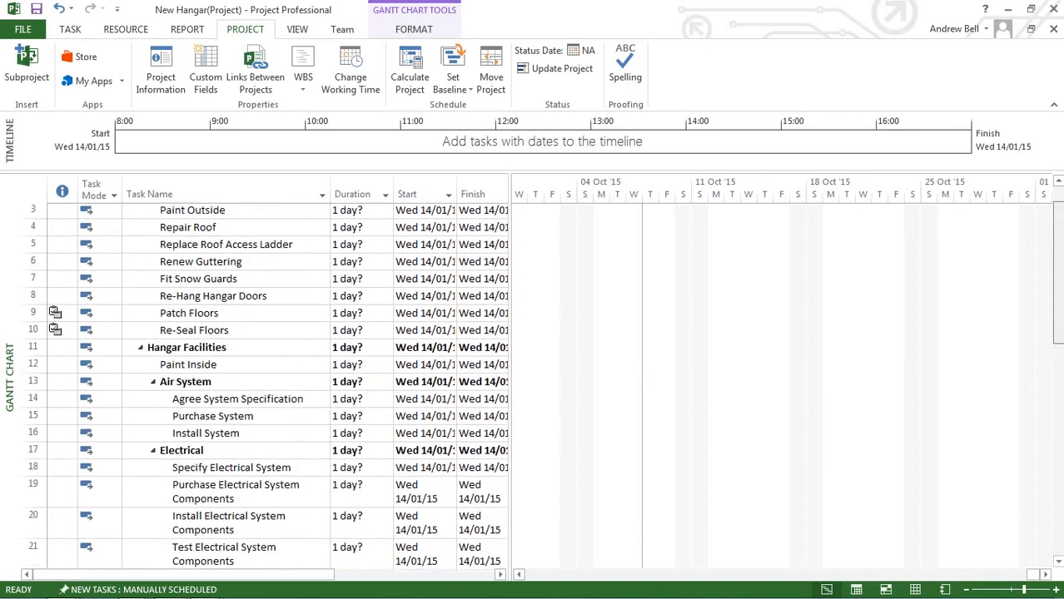
scroll("down", 3)
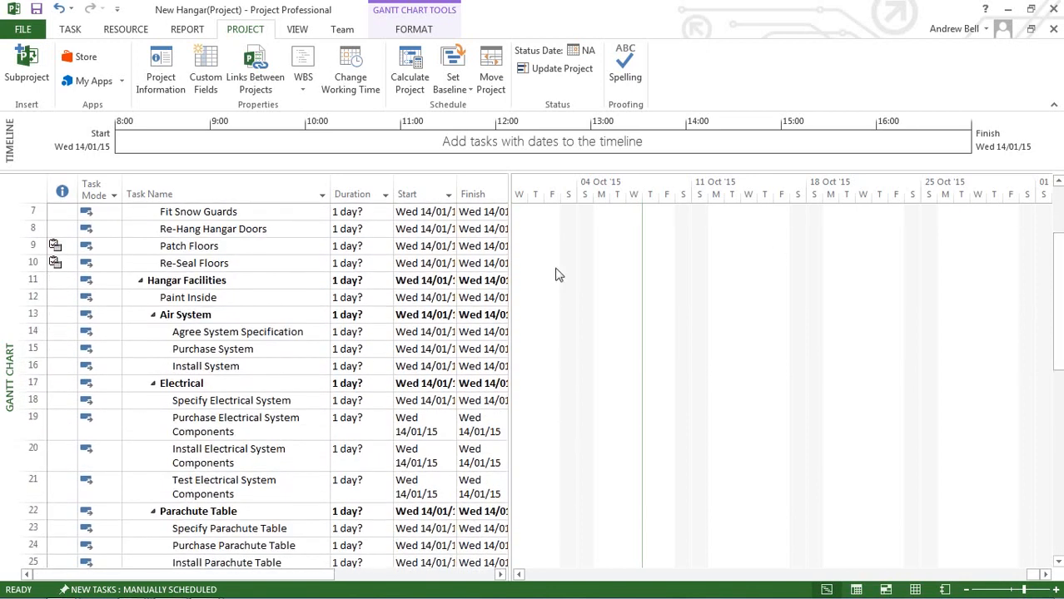
mouse_move(280, 495)
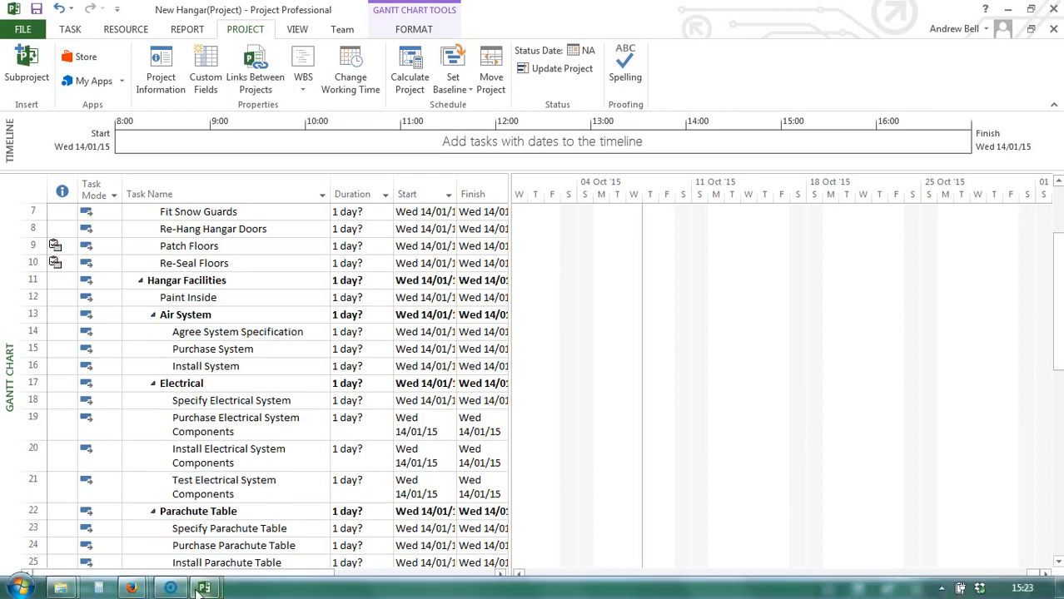
mouse_move(131, 588)
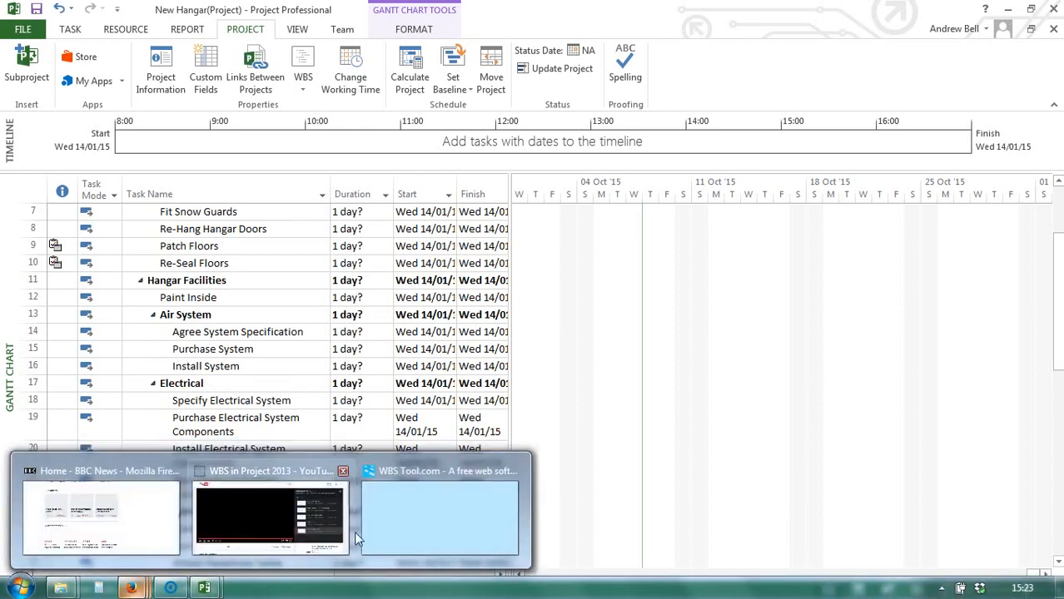
left_click(440, 516)
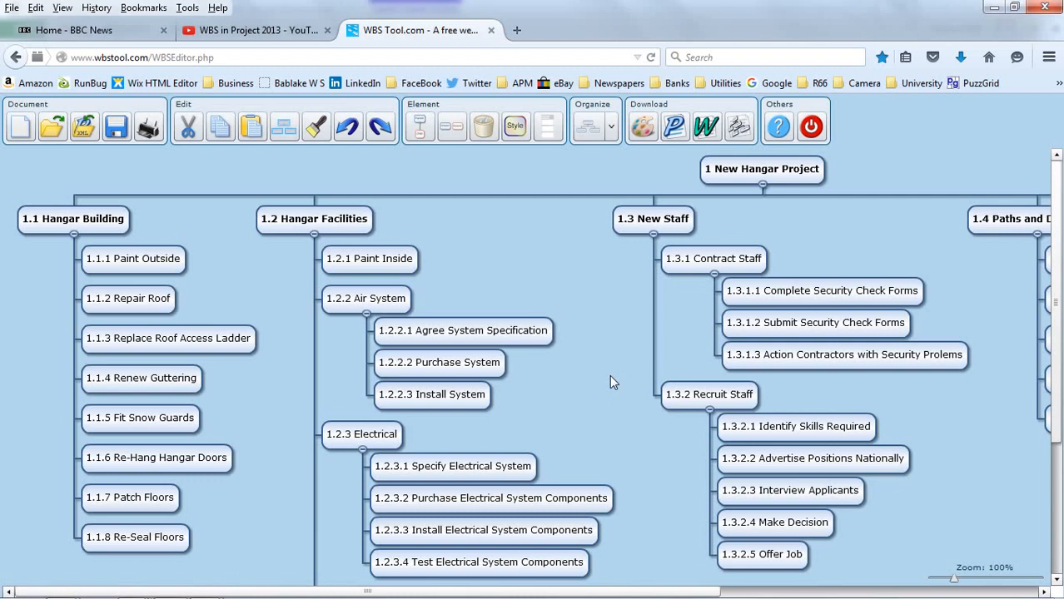
mouse_move(597, 307)
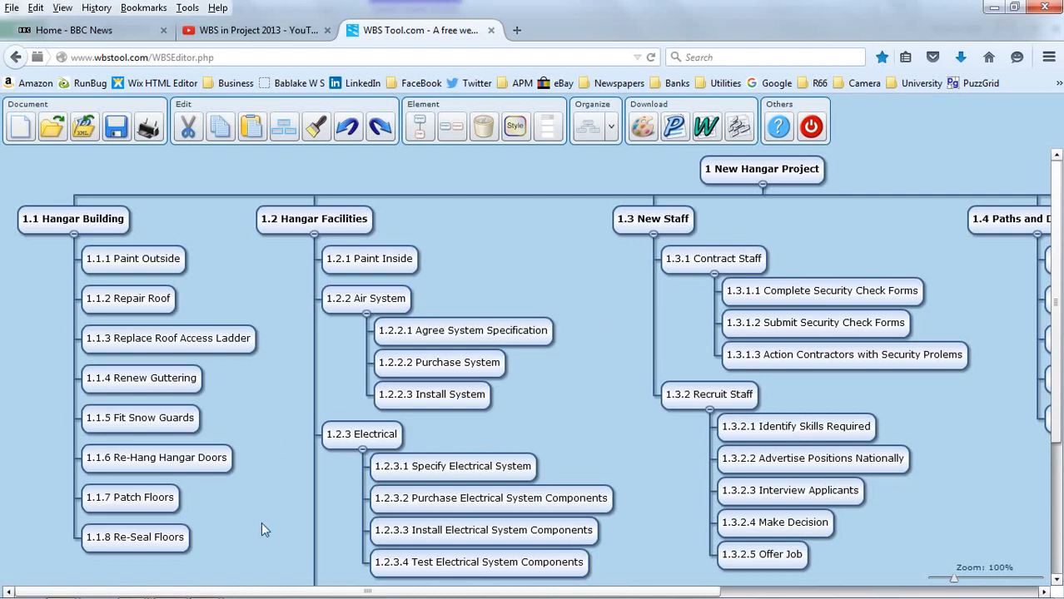
mouse_move(203, 588)
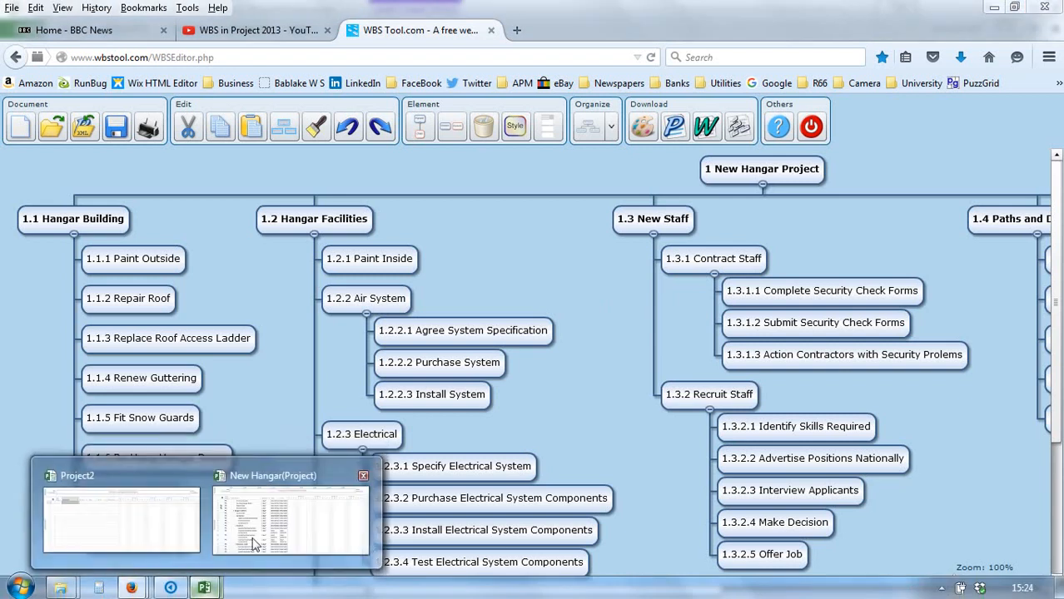
Glance at the imported New Hangar(Project) window, then return to the WBS Tool browser tab.
left_click(290, 516)
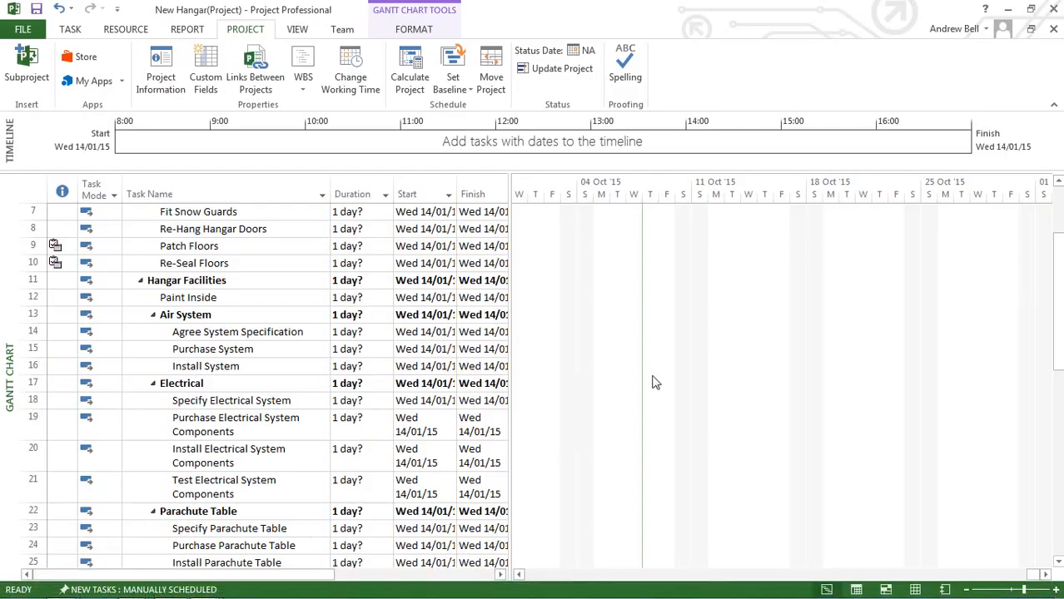
mouse_move(558, 378)
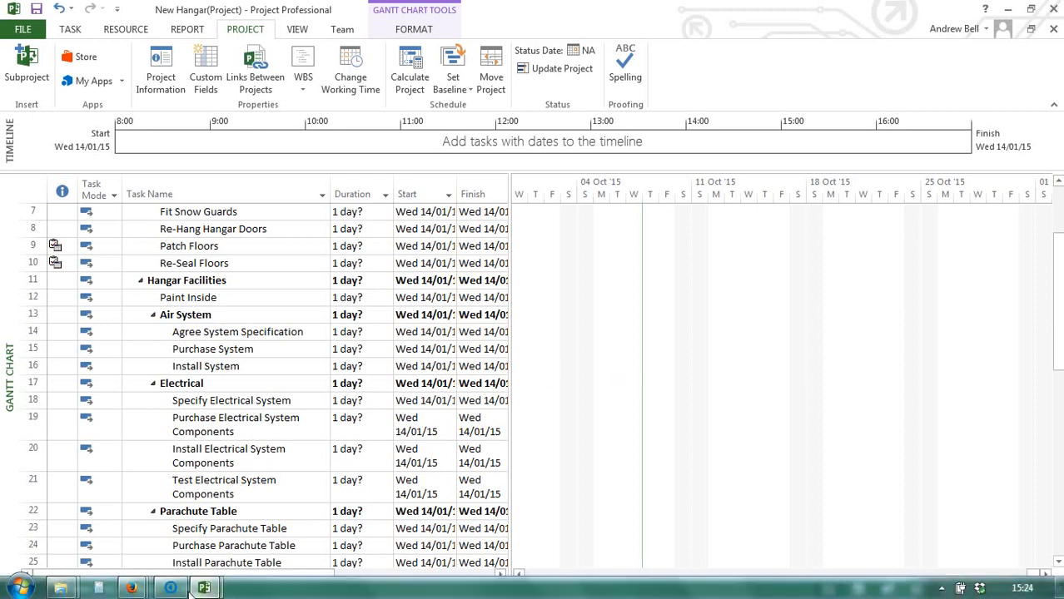
mouse_move(130, 587)
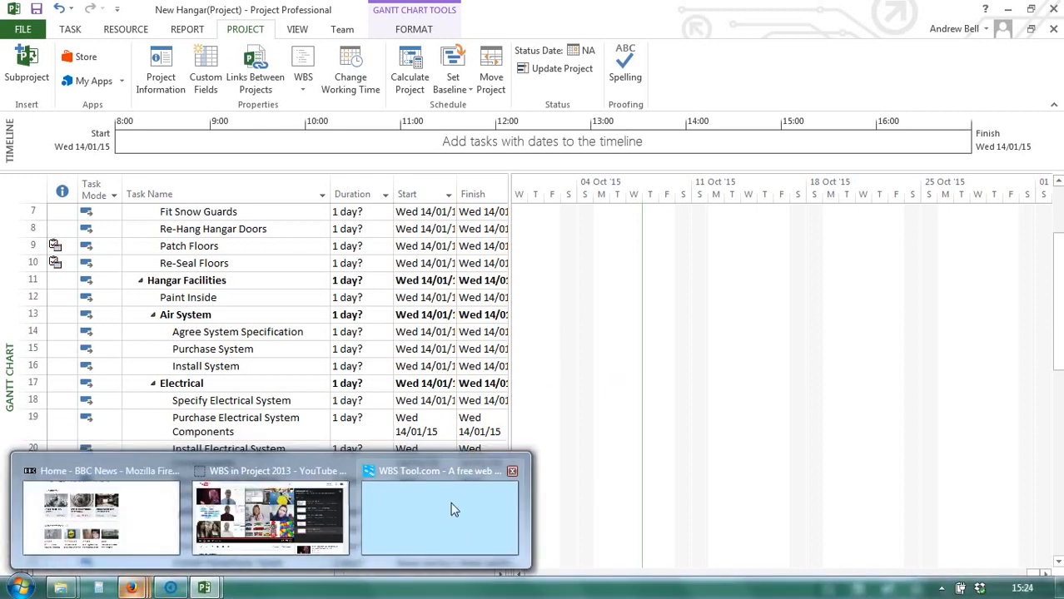
left_click(440, 516)
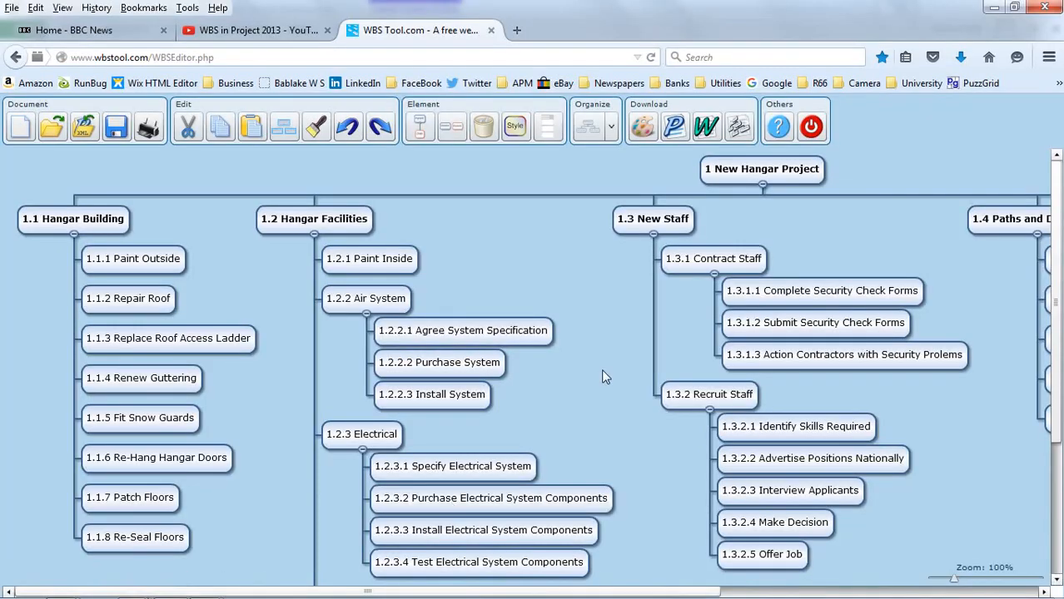